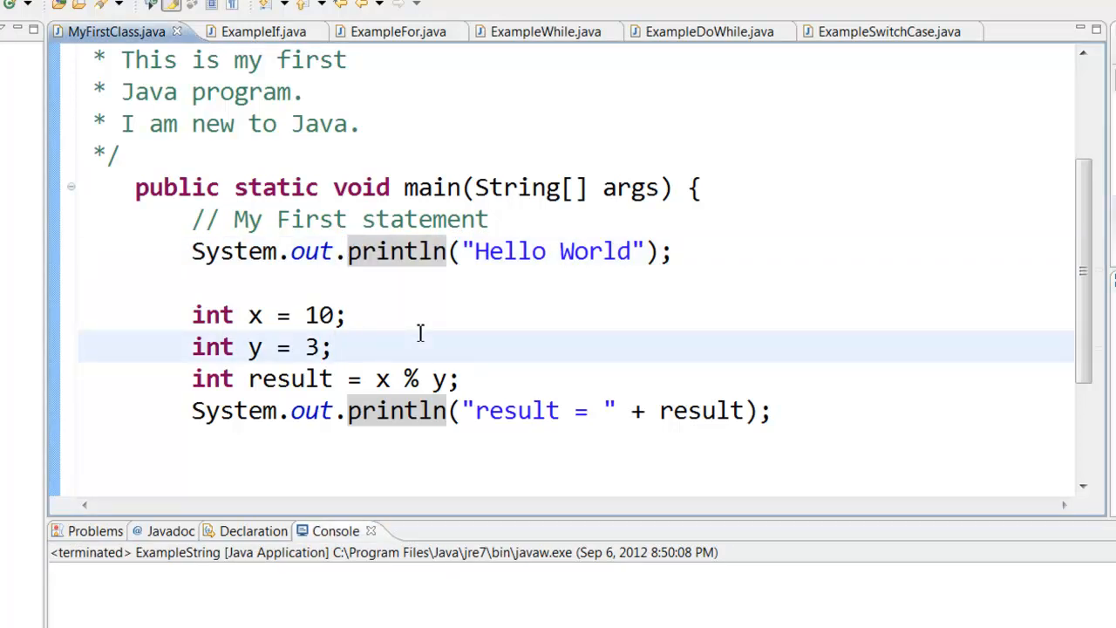
mouse_move(417, 304)
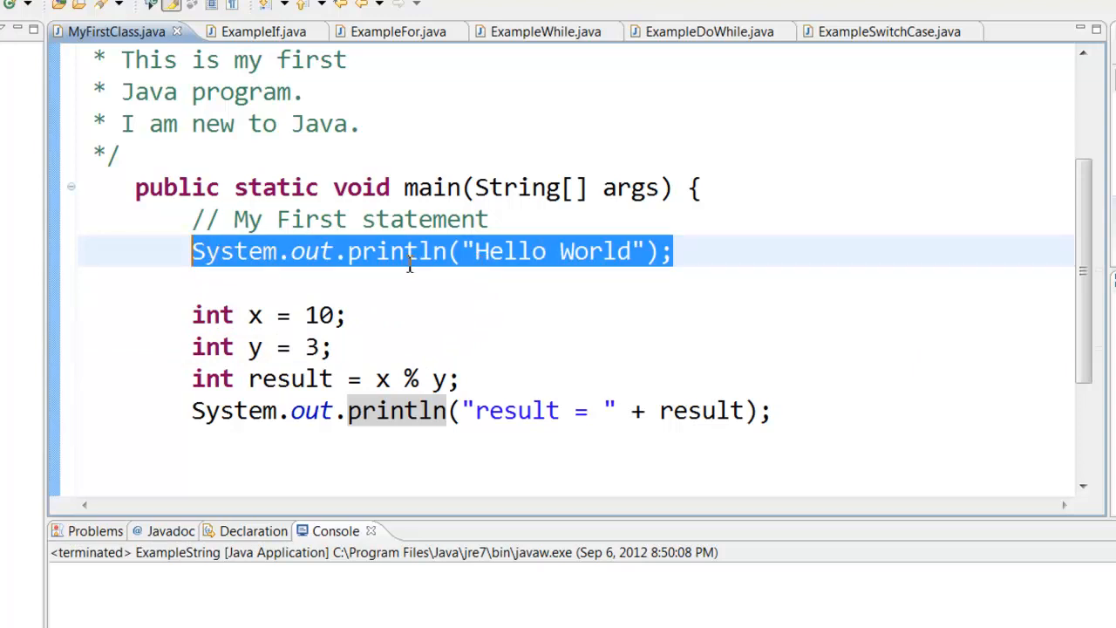
- Review MyFirstClass.java, then bring ExampleIf.java with its x/y if-else-if comparison into the editor
click(489, 251)
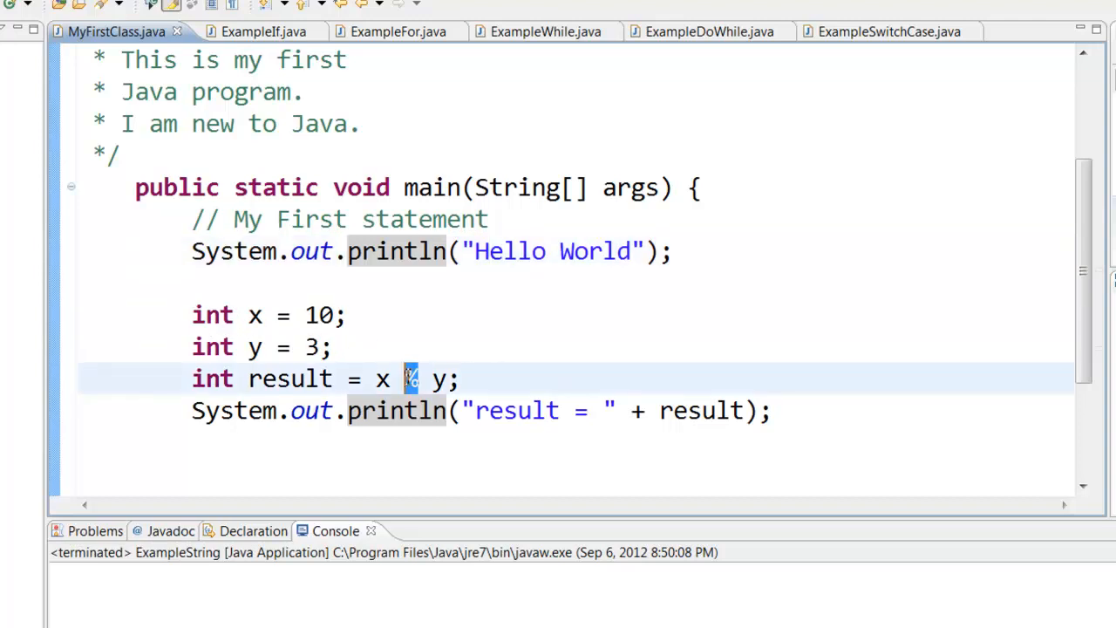
text(%)
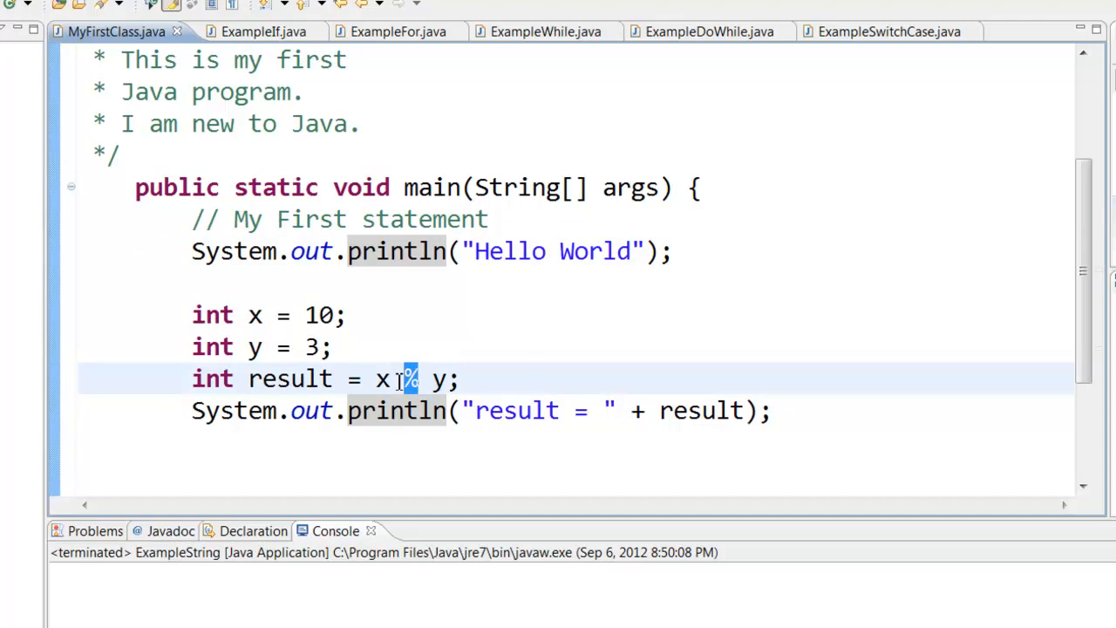
mouse_move(363, 368)
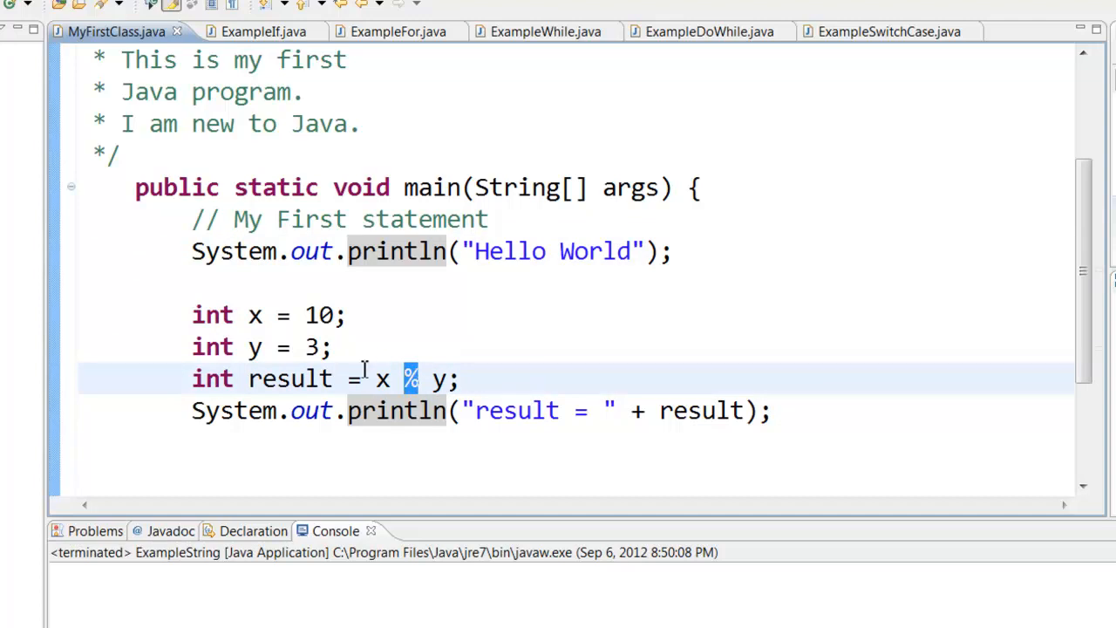
mouse_move(320, 321)
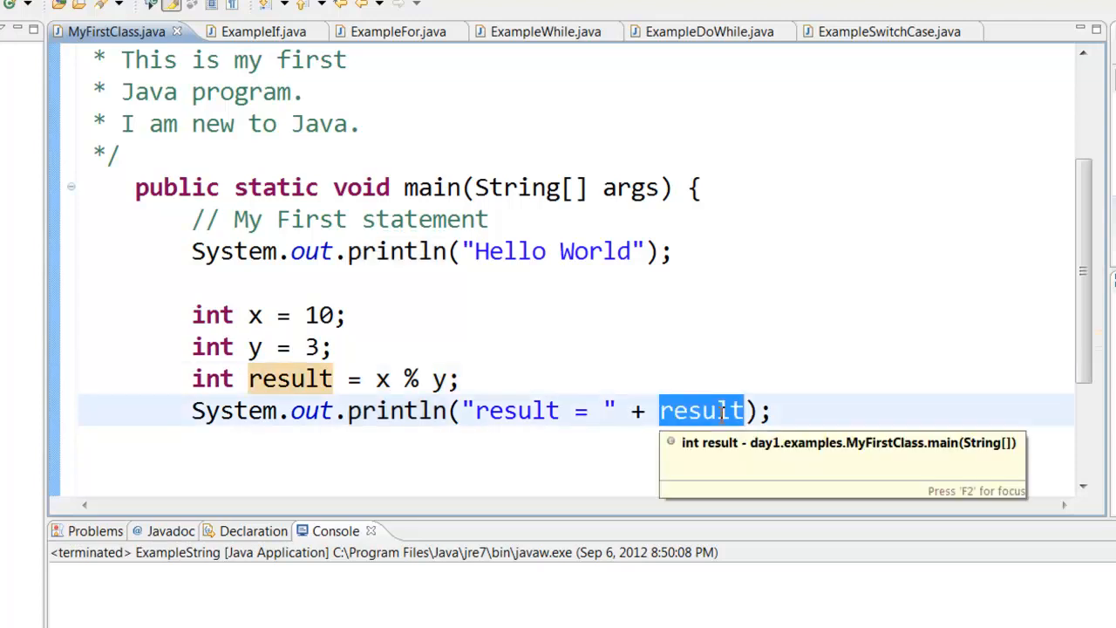
click(251, 32)
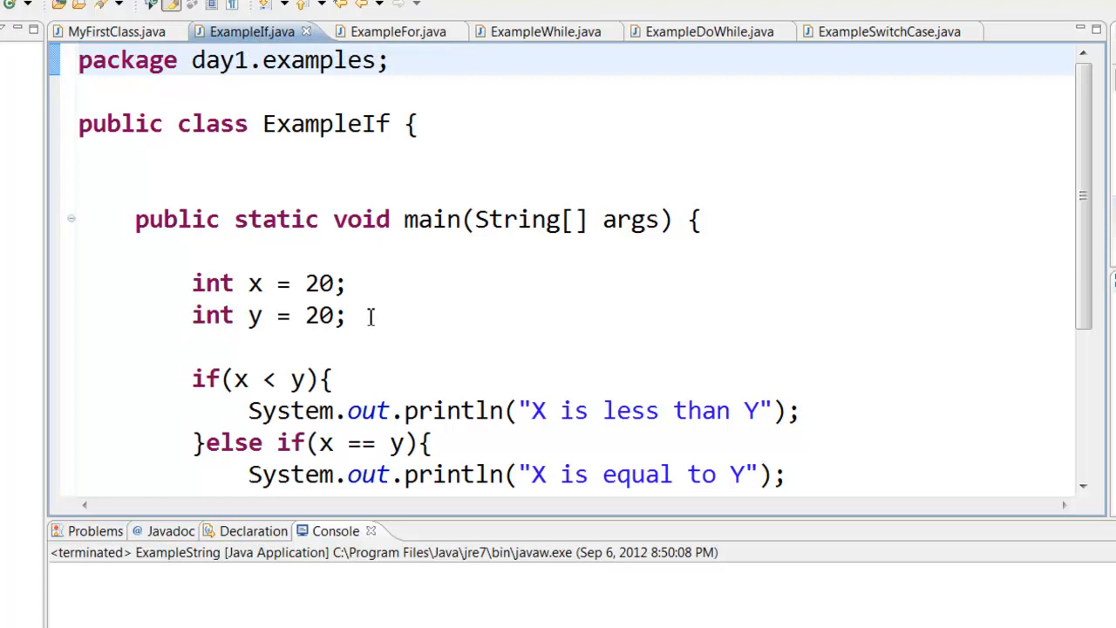
scroll(down, 3)
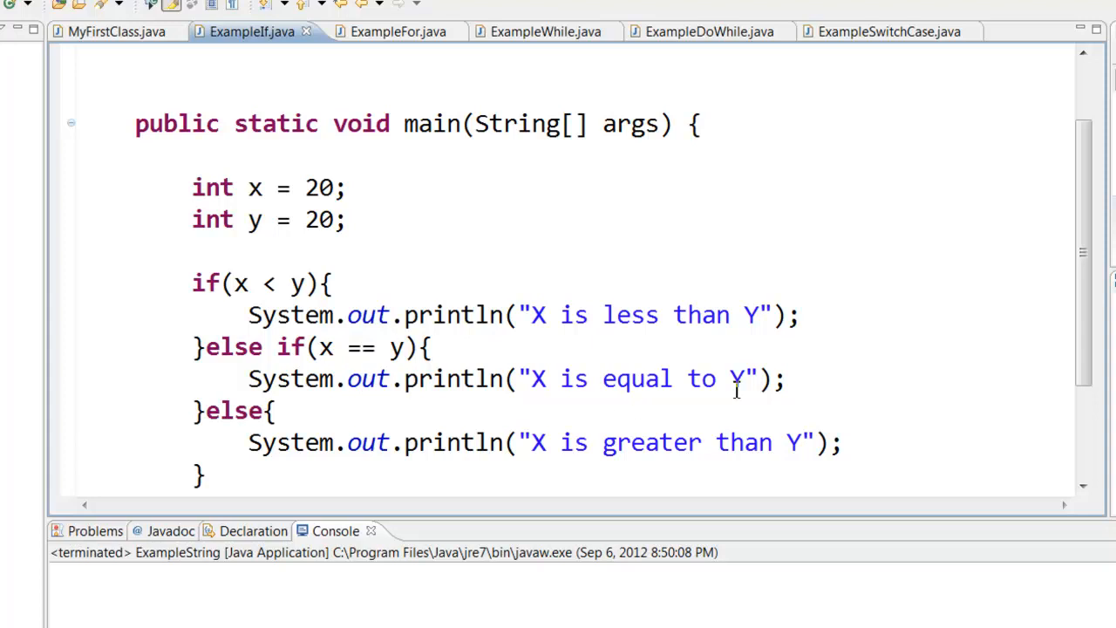
click(277, 411)
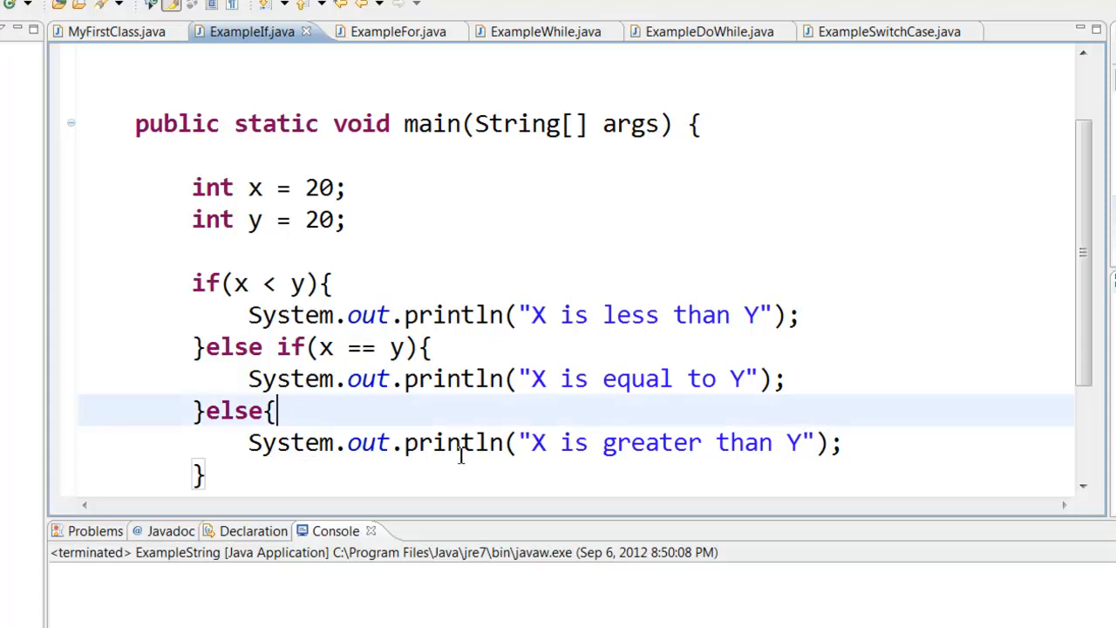
scroll(down, 3)
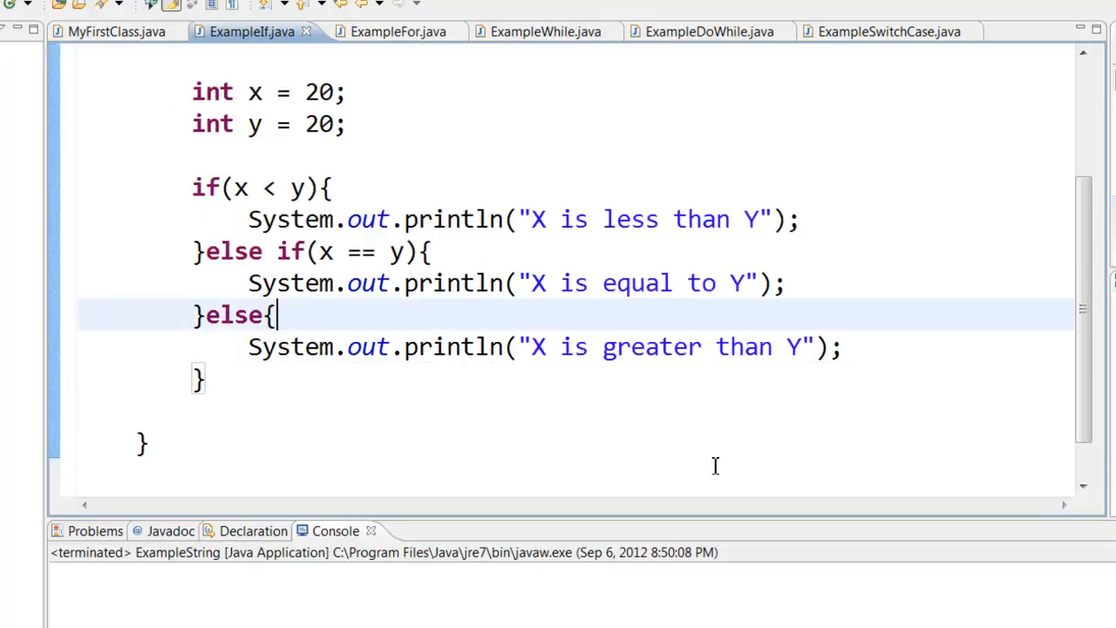
- Review ExampleFor.java's countdown for loop, then bring ExampleWhile.java into the editor
click(388, 31)
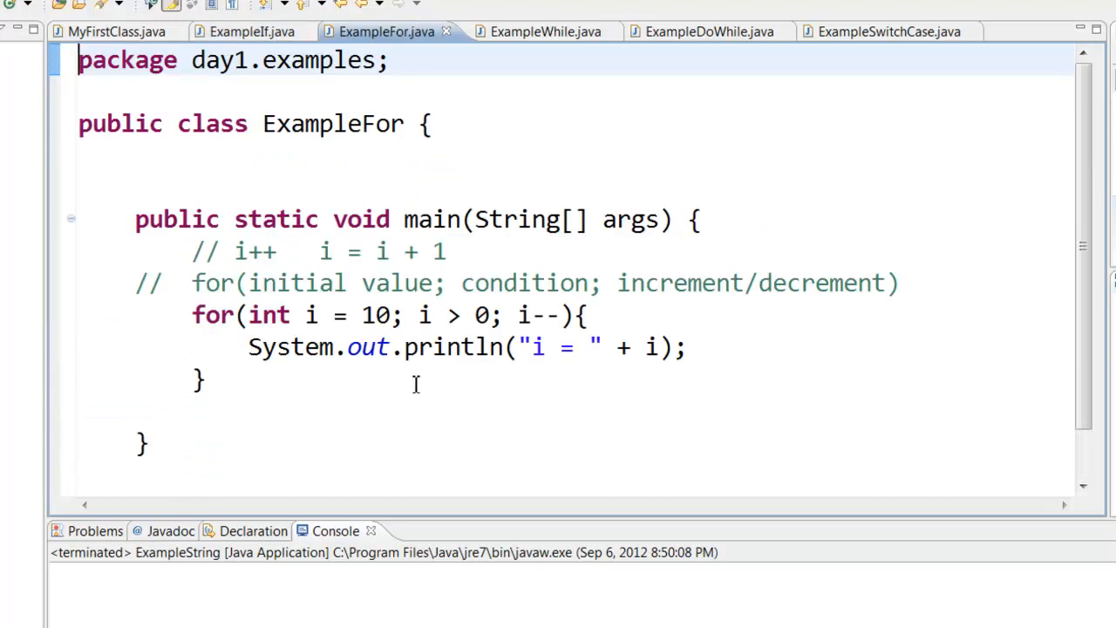
scroll(down, 3)
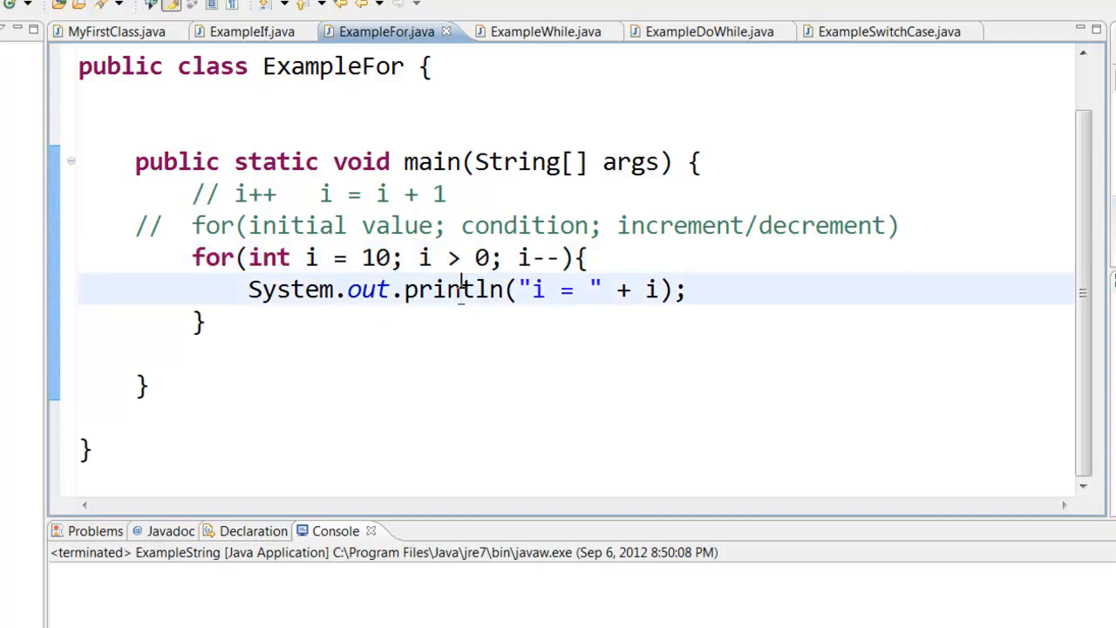
double_click(453, 290)
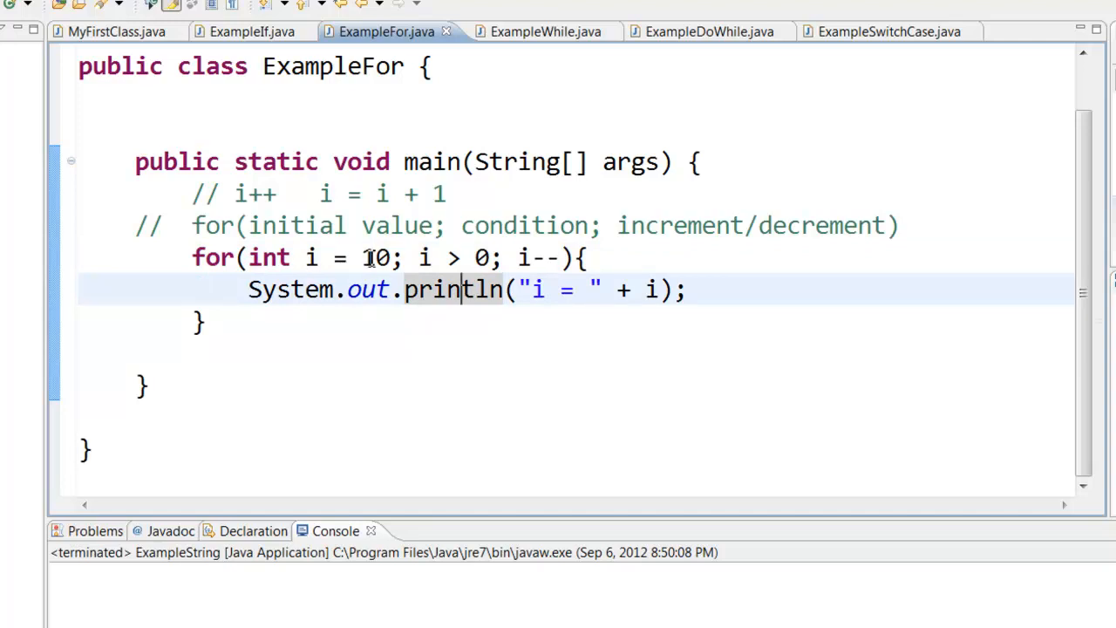
click(427, 258)
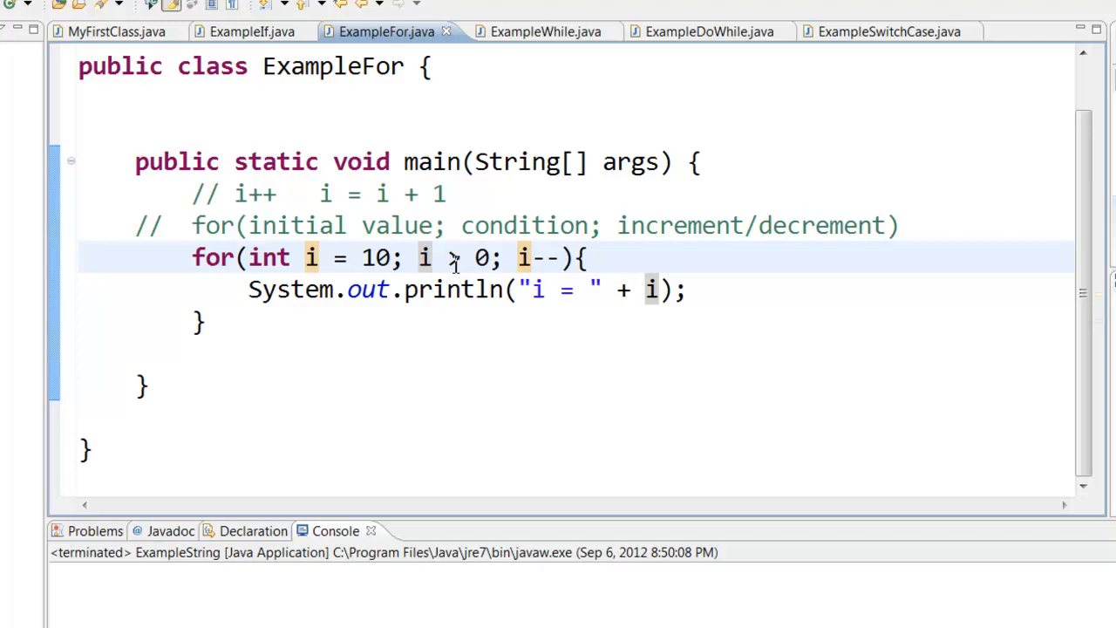
click(534, 31)
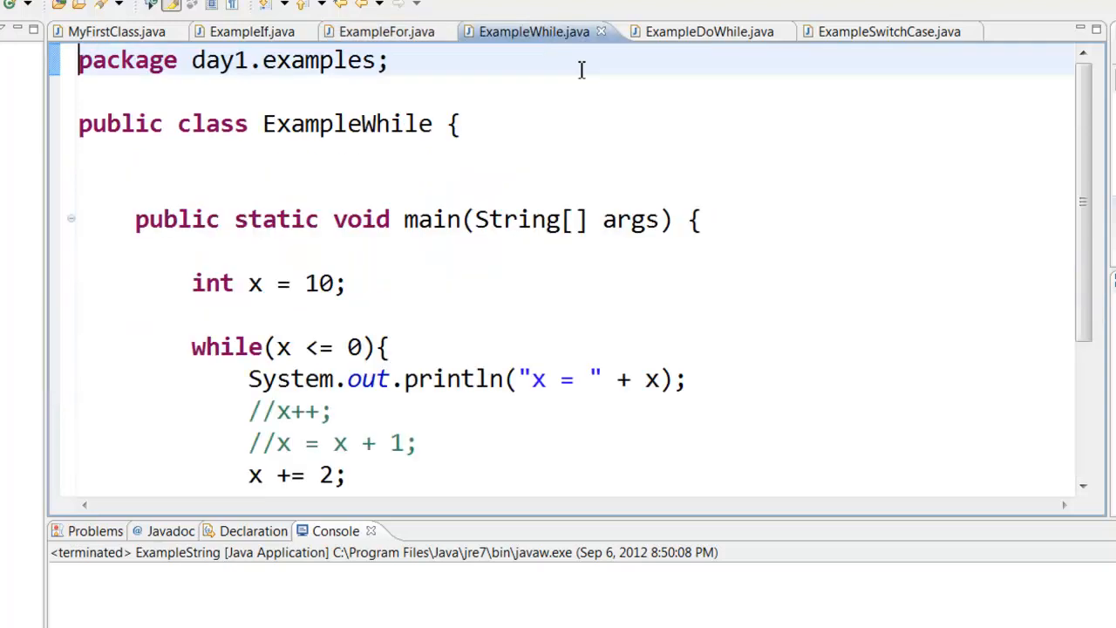
- Start ExampleWhile's x at -10 with a x <= 0 loop and run it as a Java application
scroll(down, 3)
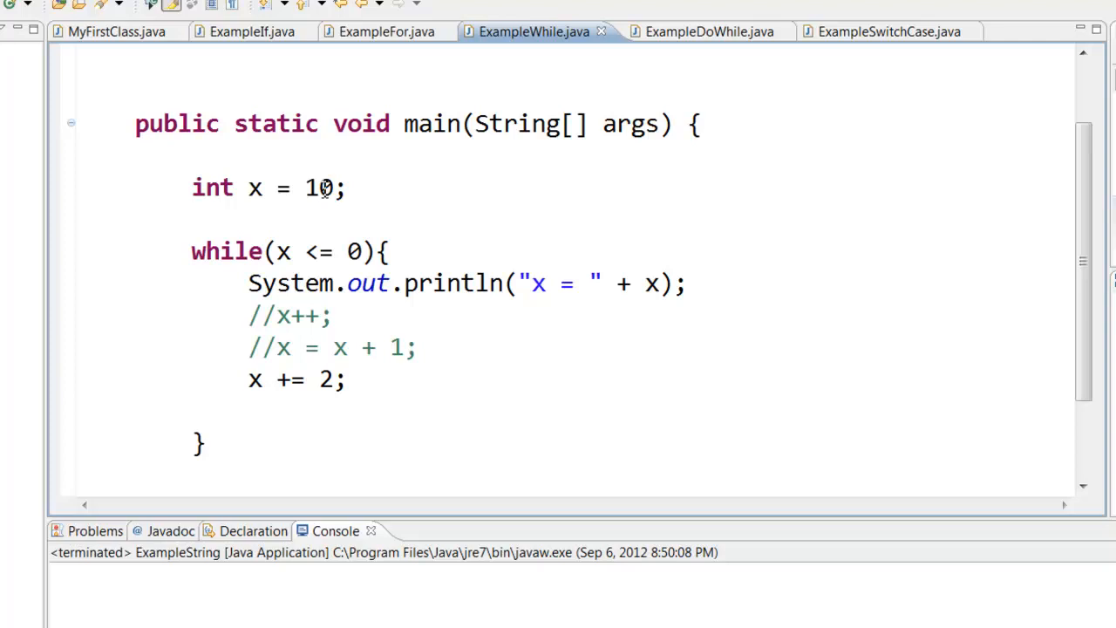
double_click(318, 189)
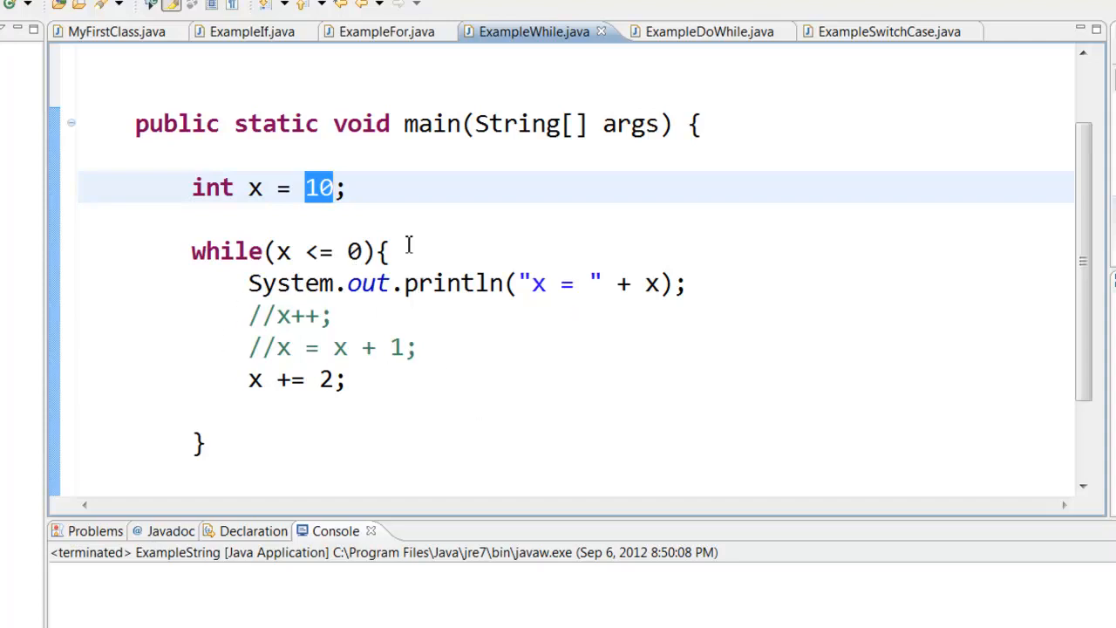
mouse_move(323, 253)
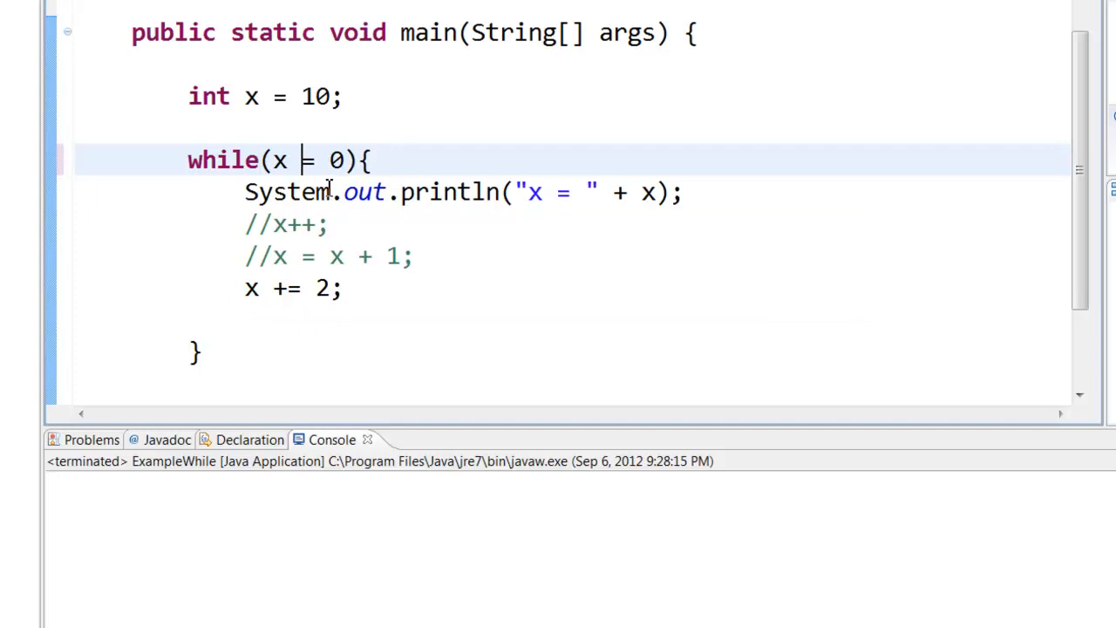
text(>)
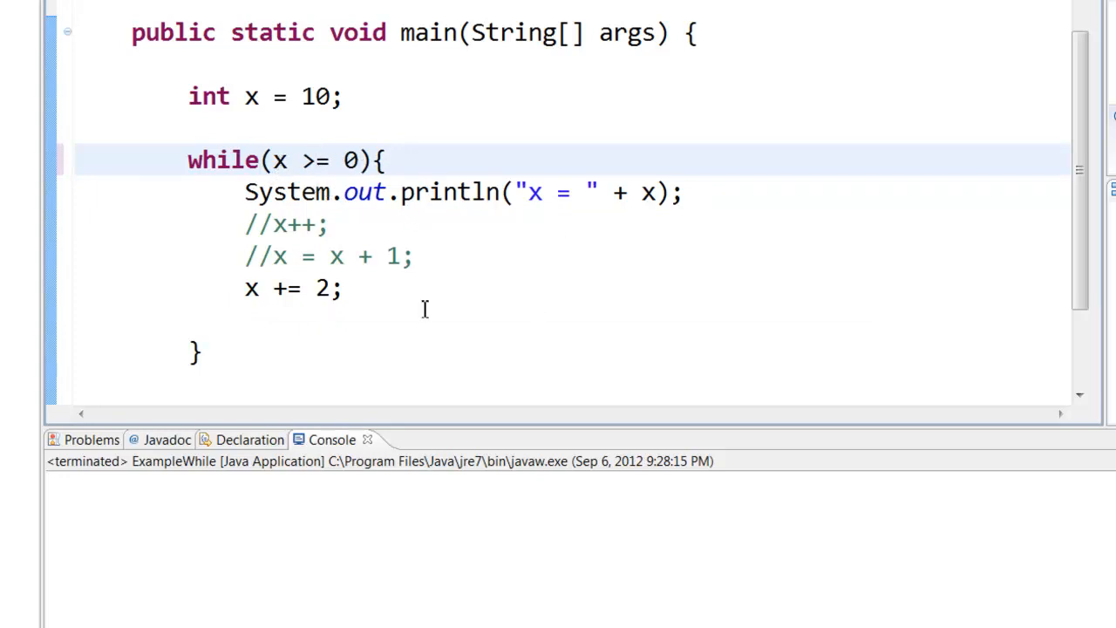
mouse_move(258, 303)
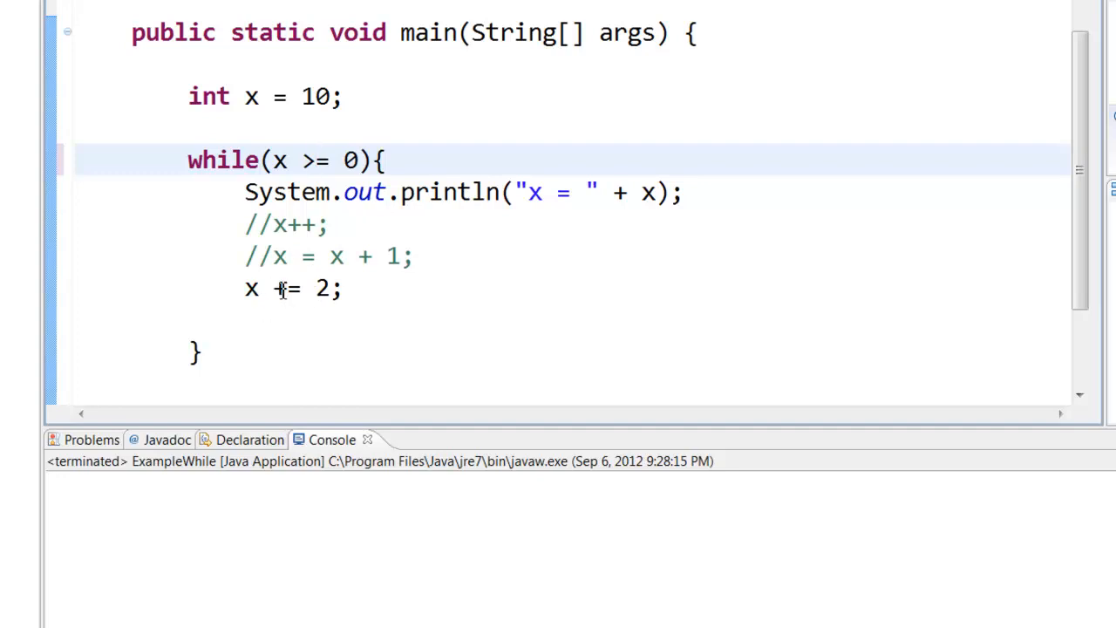
click(316, 161)
text(<)
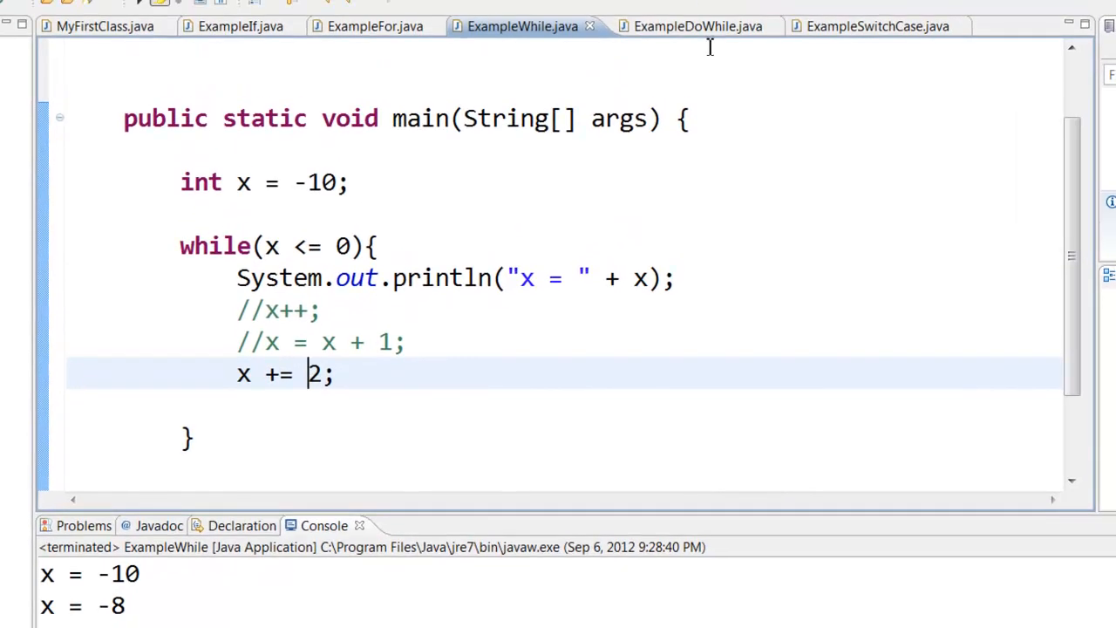
- Review ExampleDoWhile.java's do-while loop, then bring ExampleSwitchCase.java into the editor
click(685, 26)
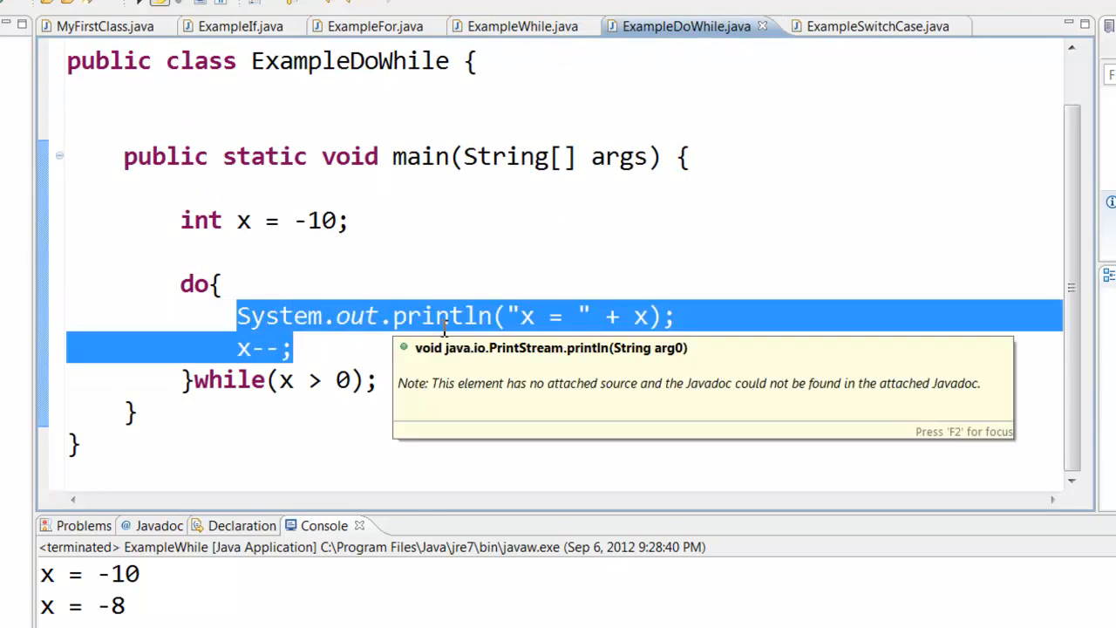
mouse_move(225, 384)
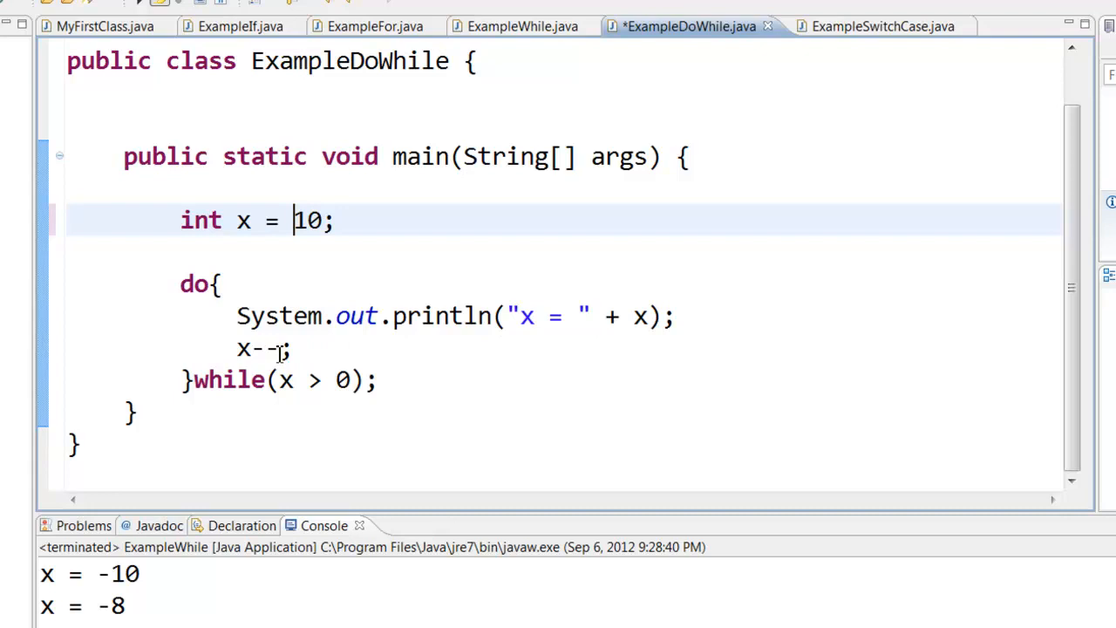
mouse_move(220, 412)
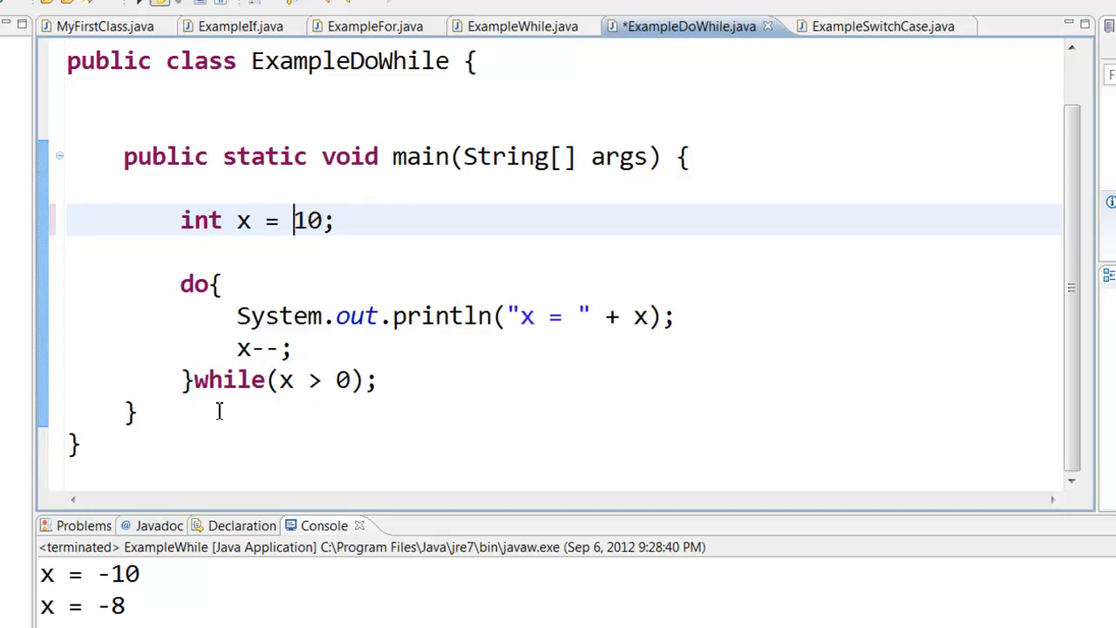
mouse_move(286, 380)
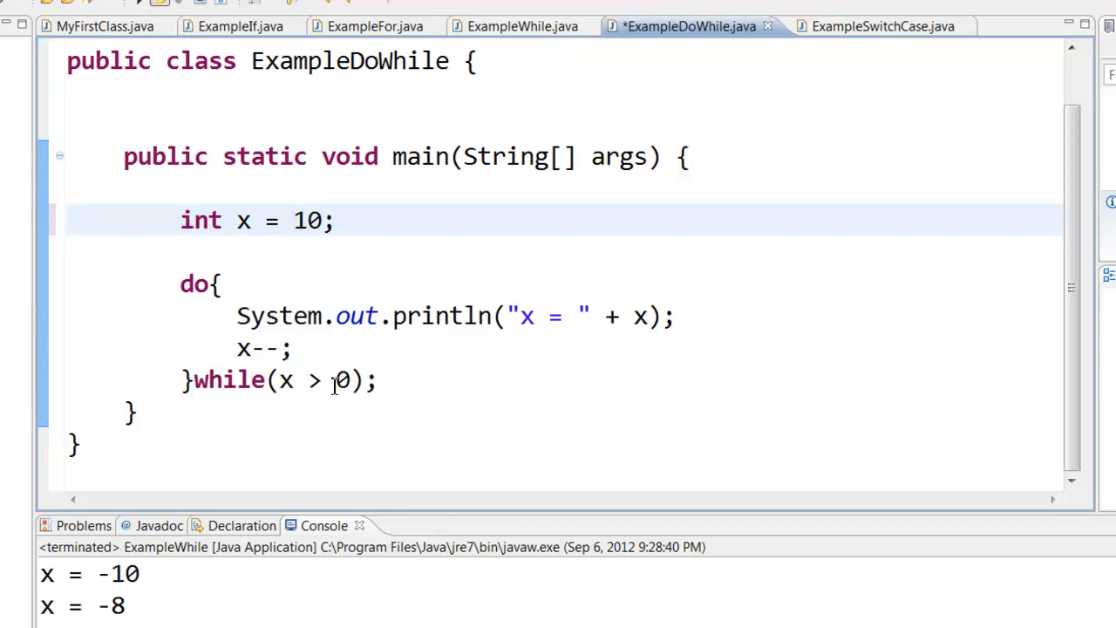
mouse_move(252, 307)
text(-)
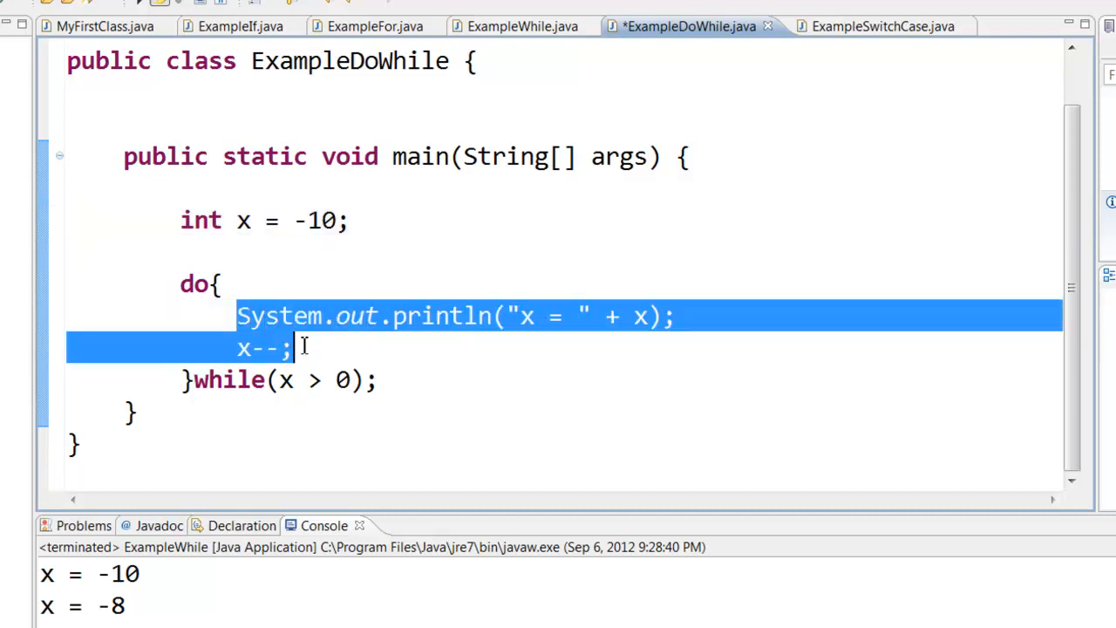
mouse_move(625, 38)
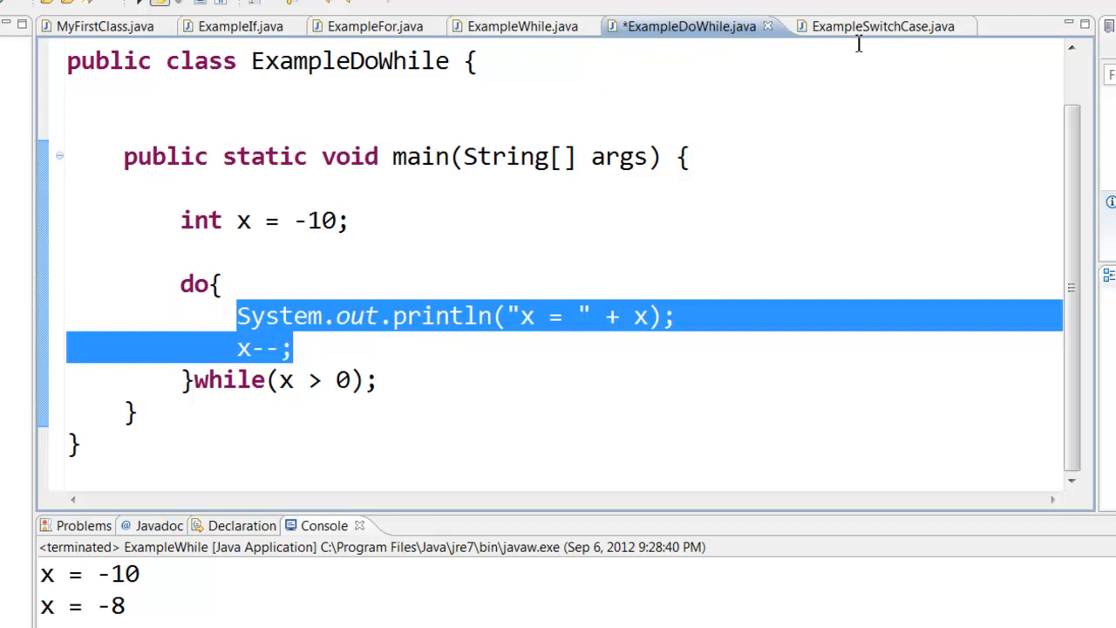
click(872, 26)
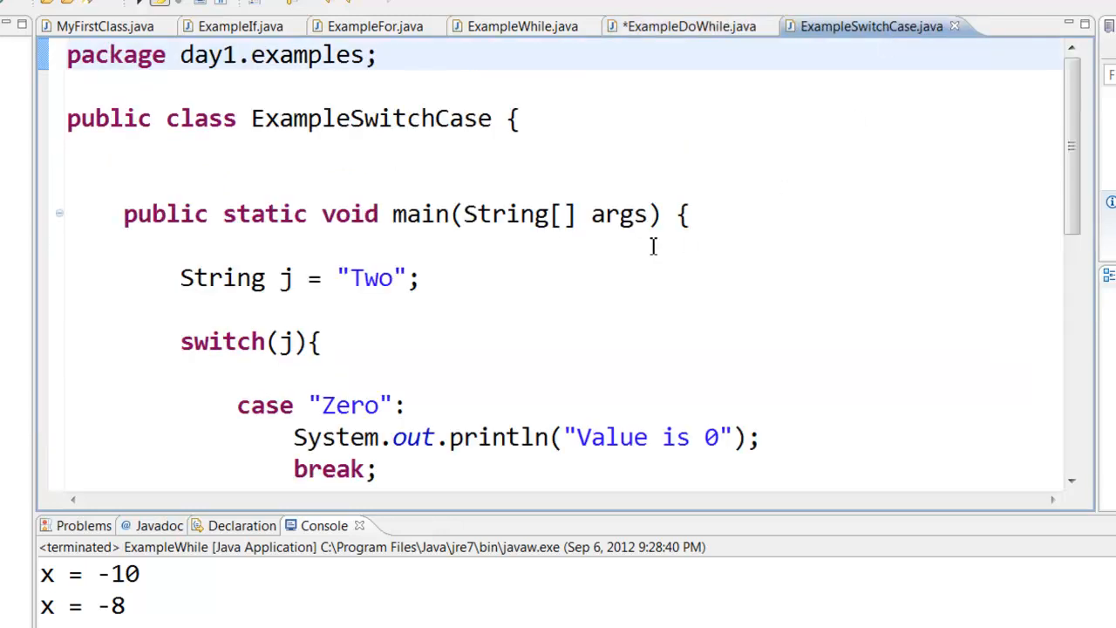
- Walk through ExampleSwitchCase's String switch on j = "Two", highlighting its cases down to ExampleAndOr's && / || code
scroll(down, 3)
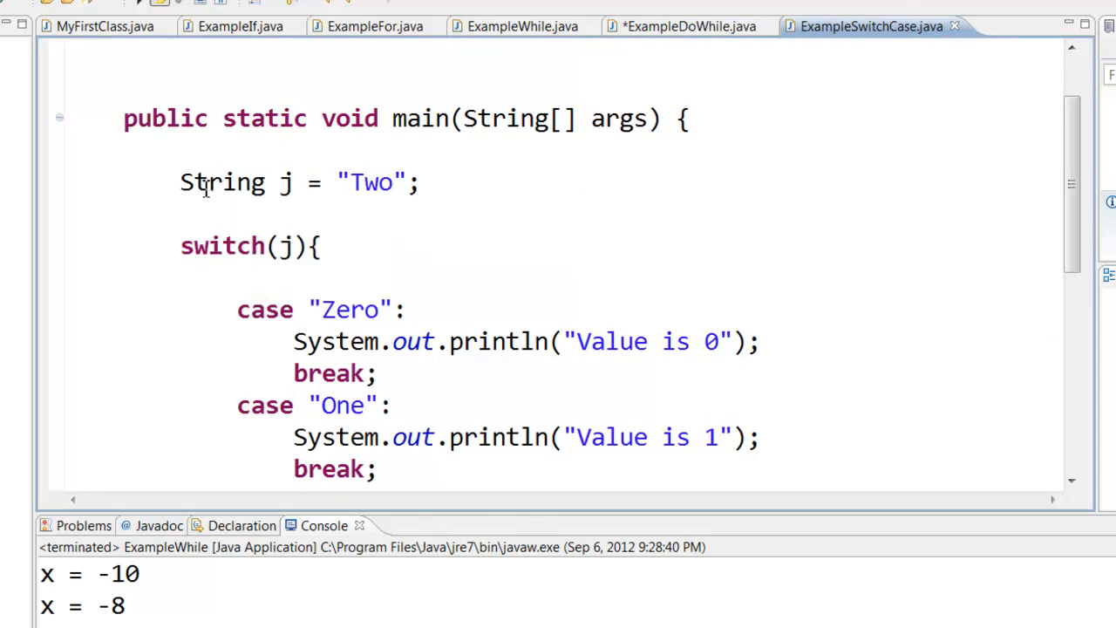
double_click(221, 183)
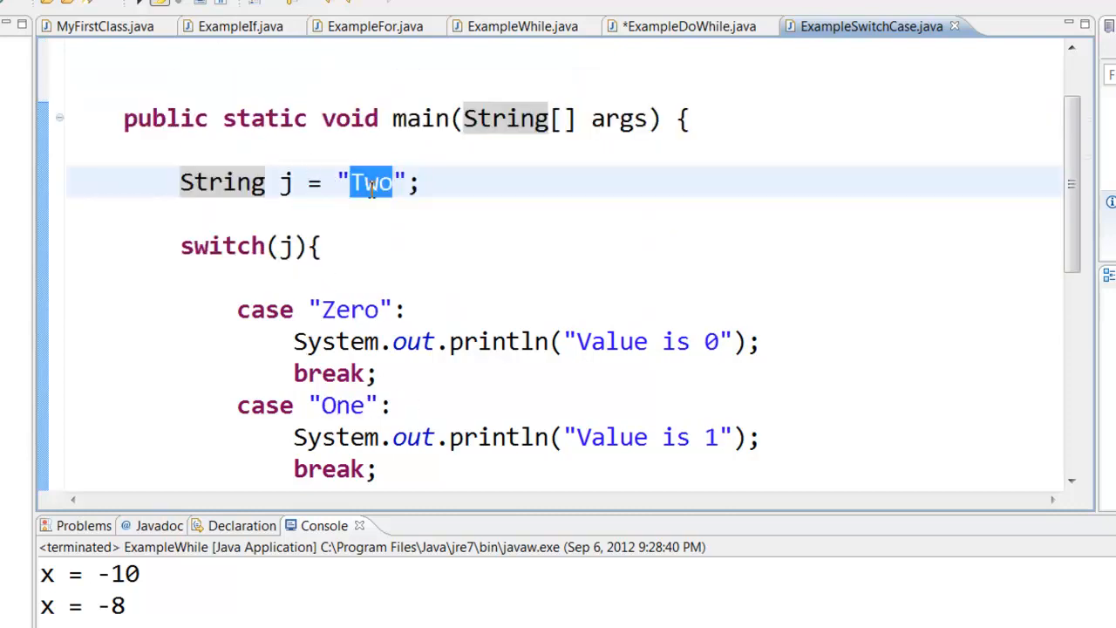
scroll(down, 3)
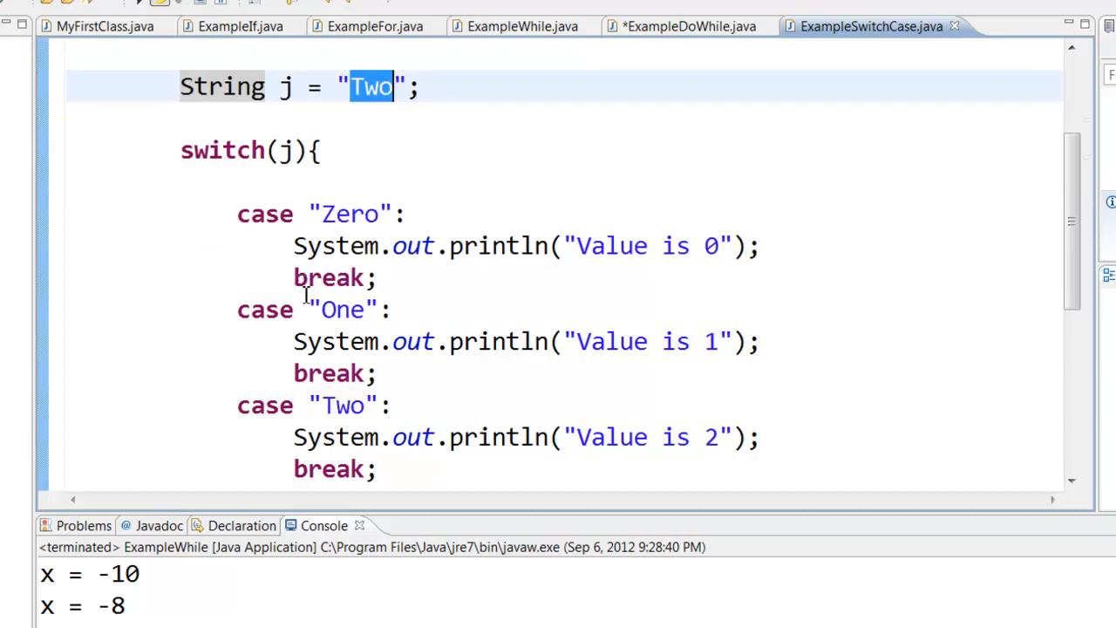
double_click(341, 405)
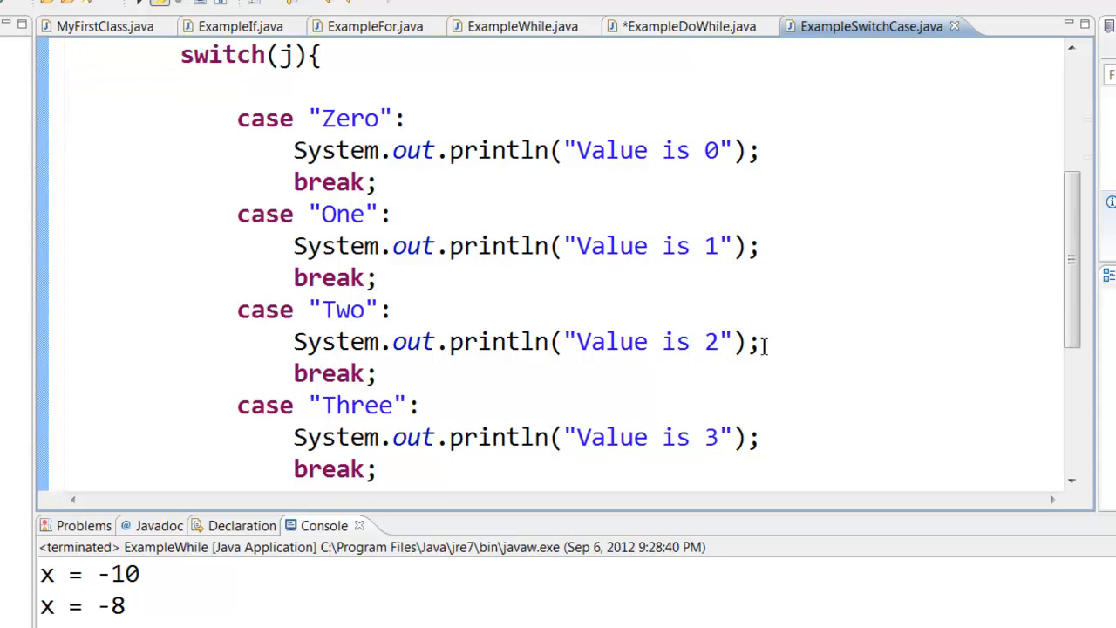
double_click(328, 374)
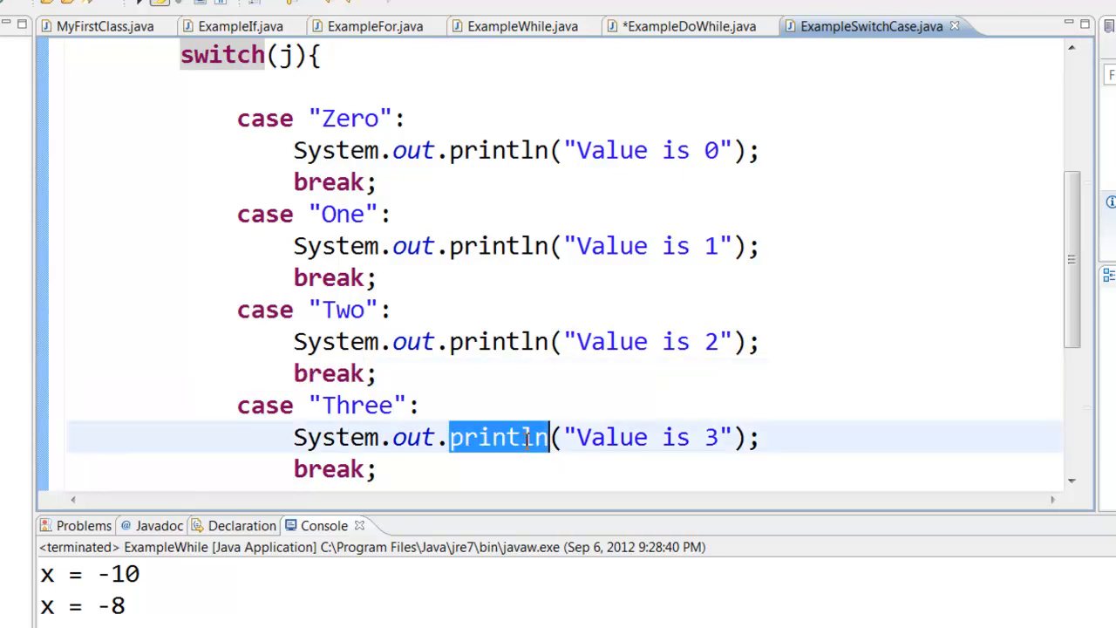
scroll(down, 3)
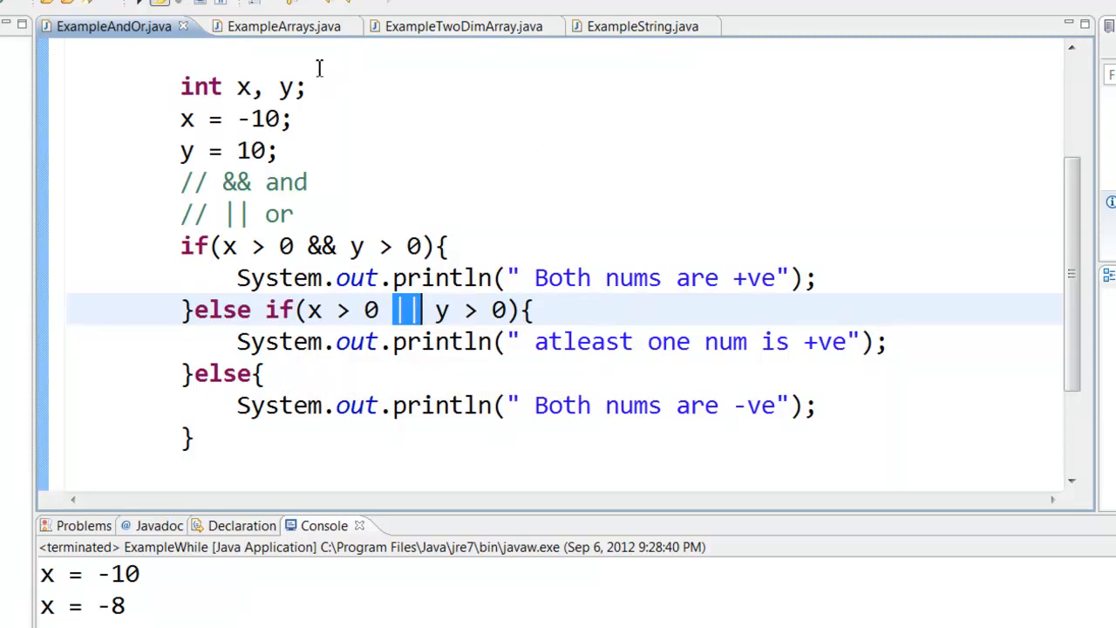
- Show ExampleArrays.java's five-value int array a and its enhanced for loop with the temp variable
click(272, 27)
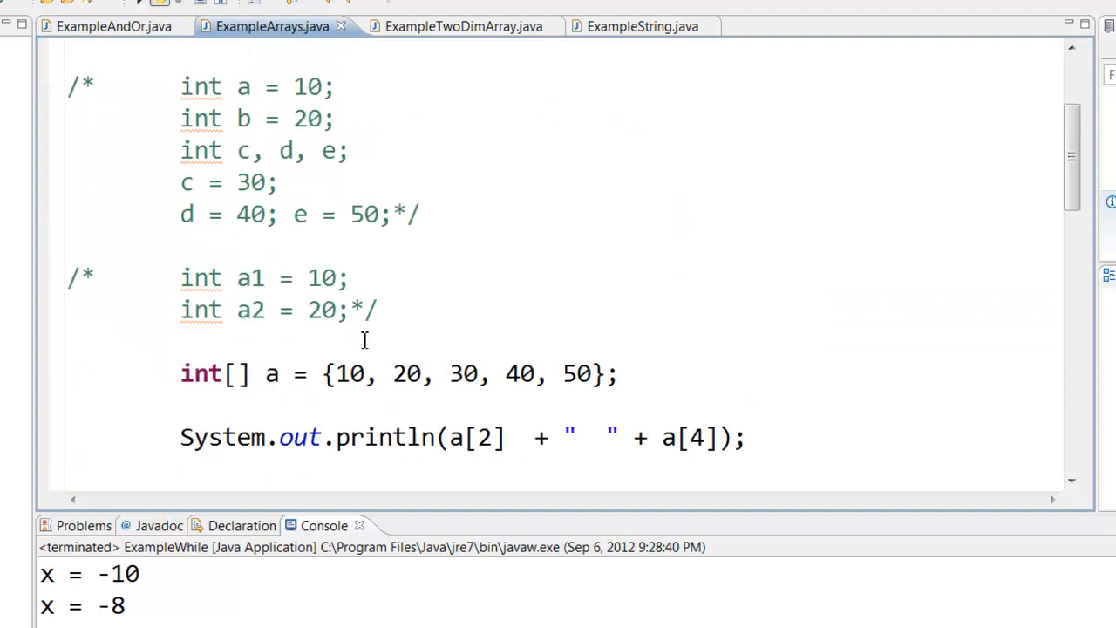
scroll(down, 3)
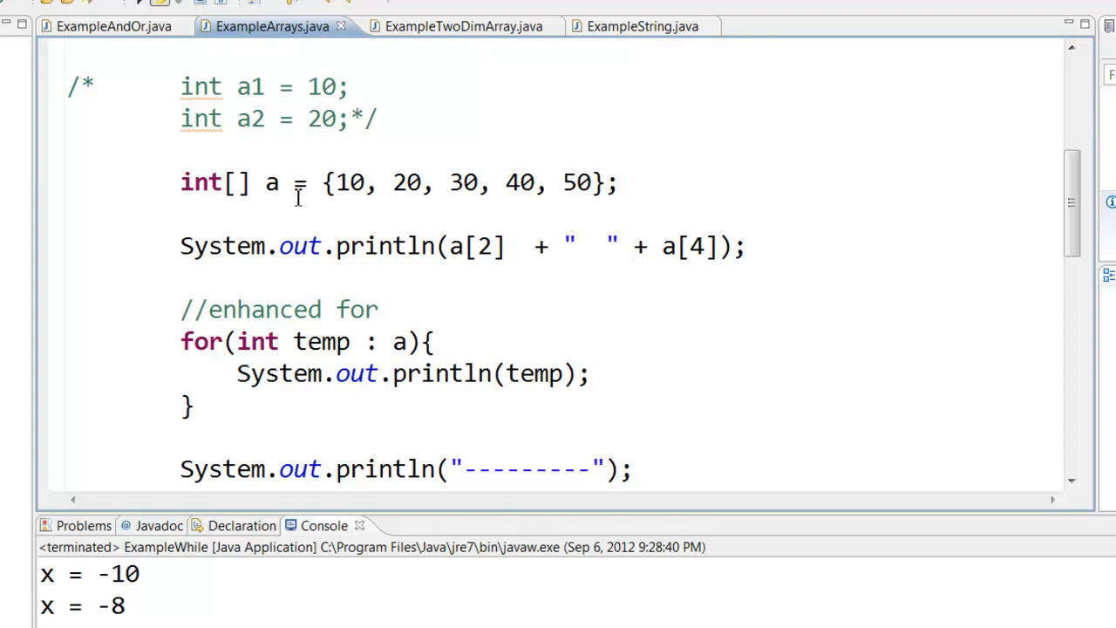
mouse_move(209, 183)
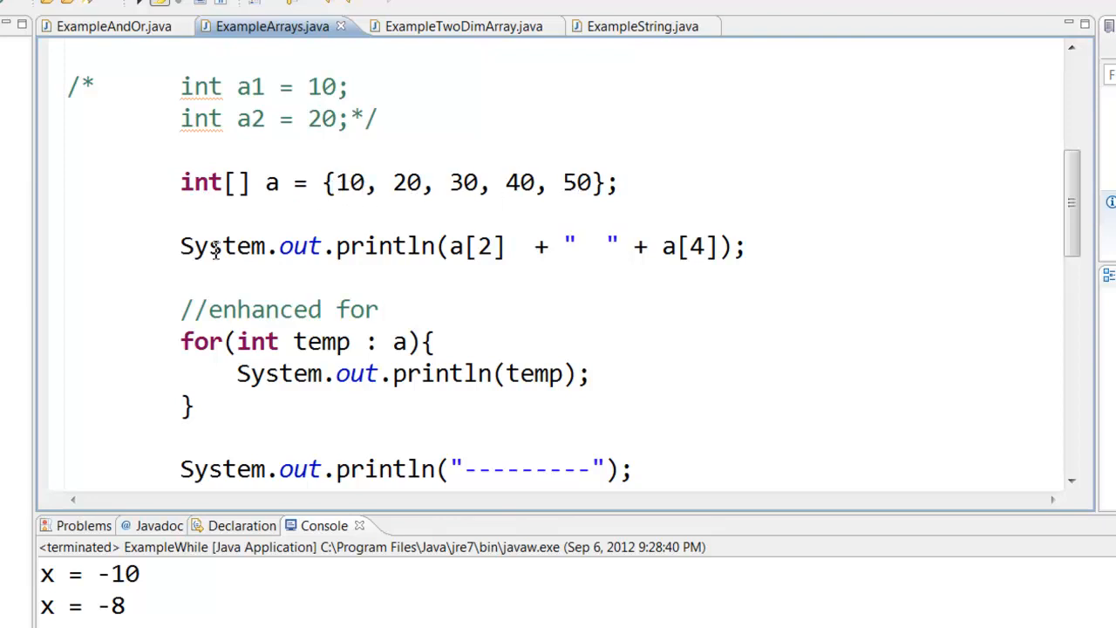
mouse_move(349, 185)
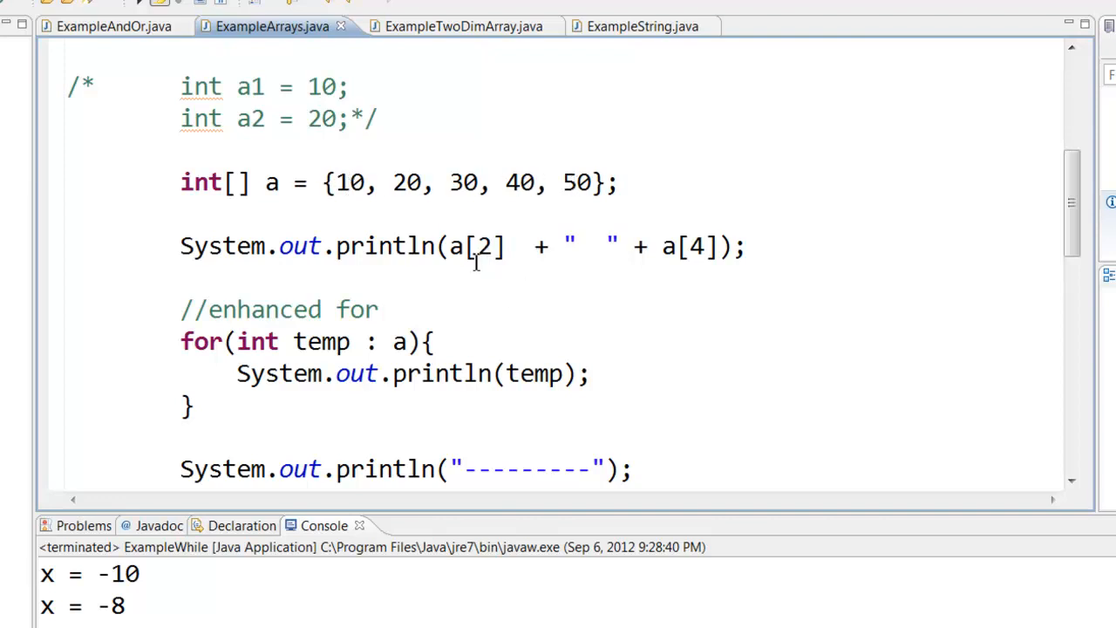
mouse_move(454, 246)
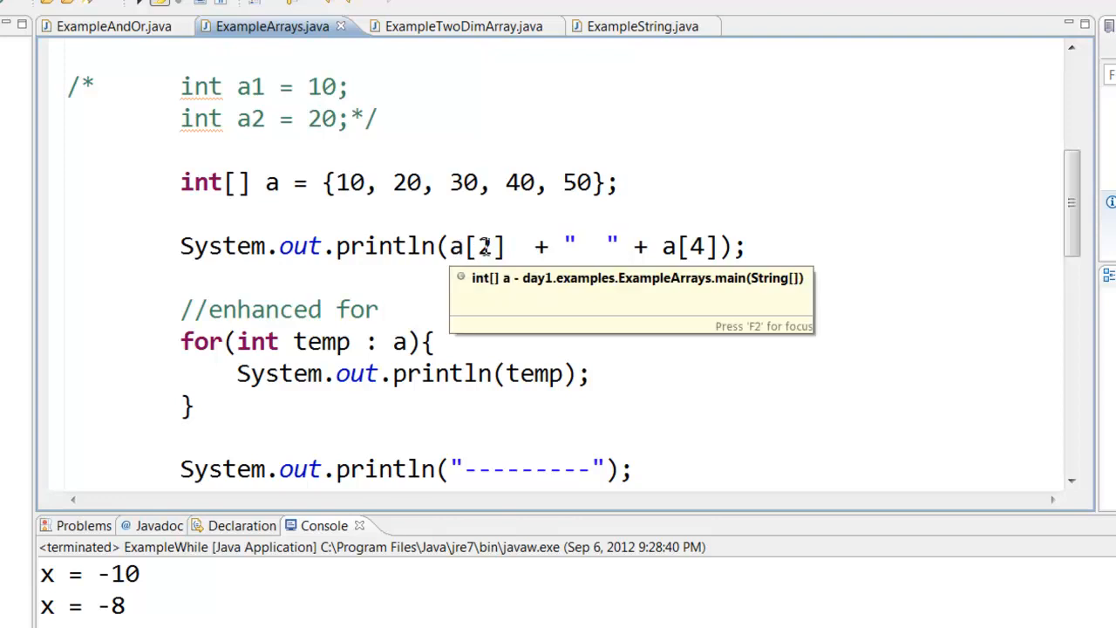
scroll(down, 3)
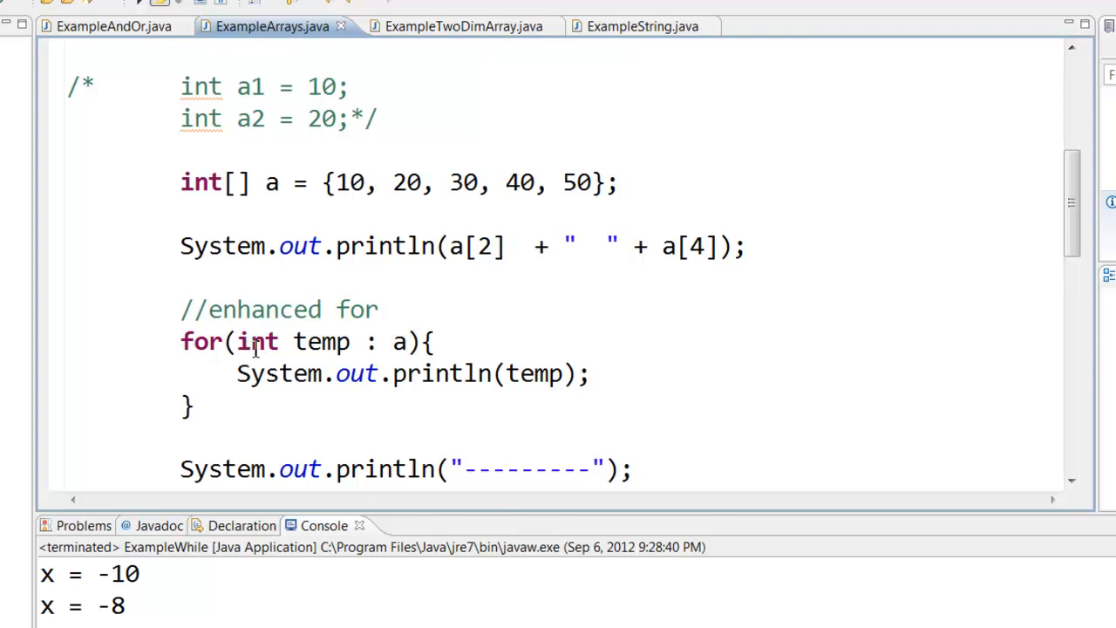
double_click(256, 340)
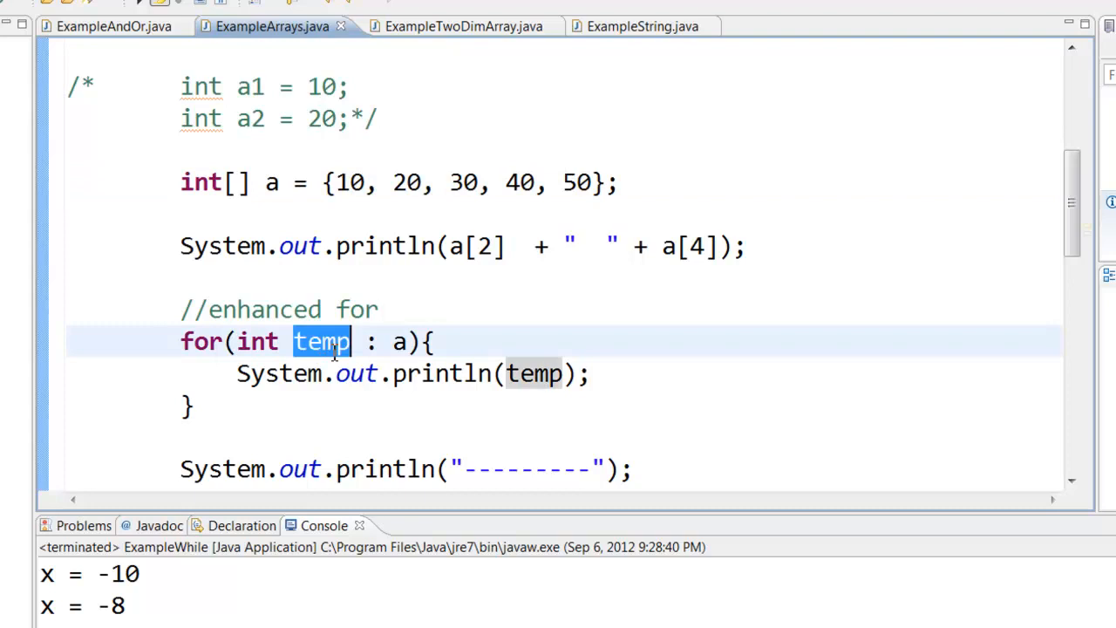
mouse_move(394, 356)
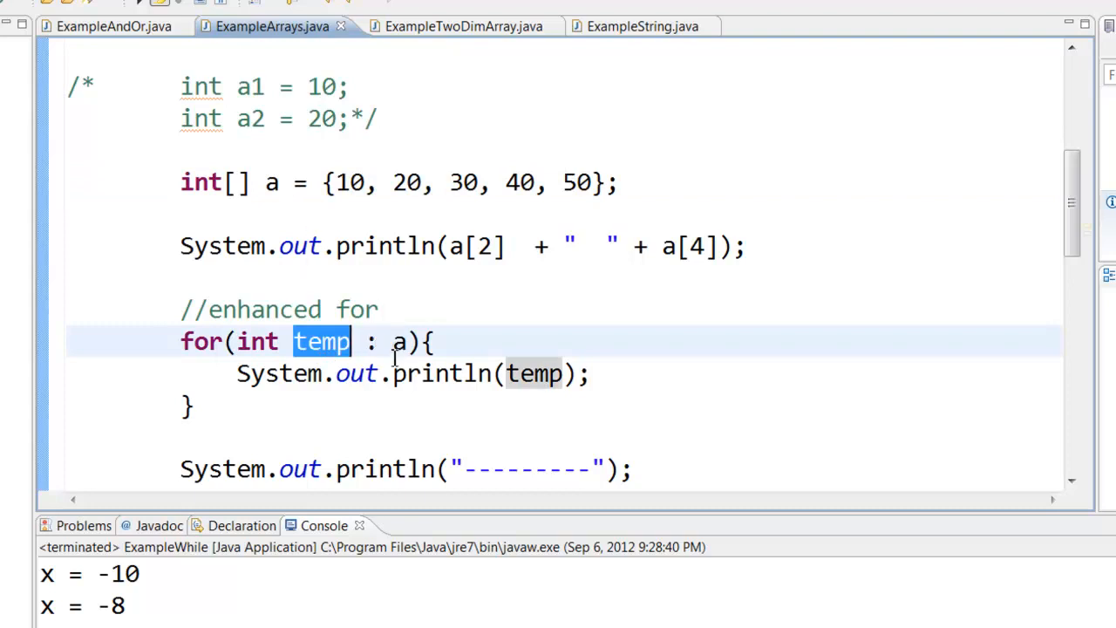
scroll(down, 3)
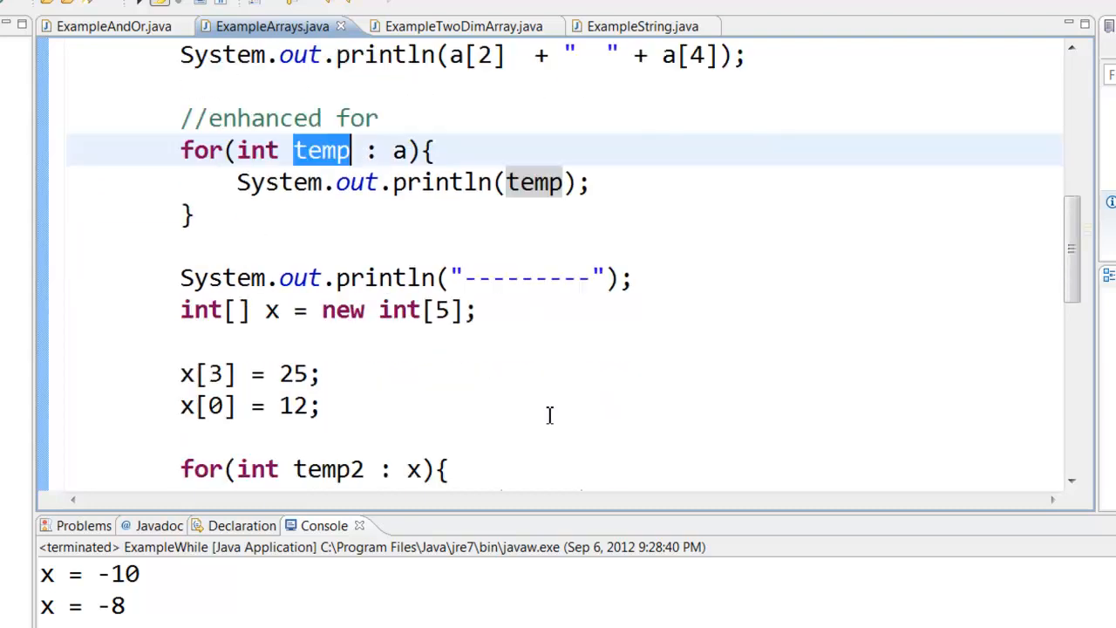
scroll(down, 3)
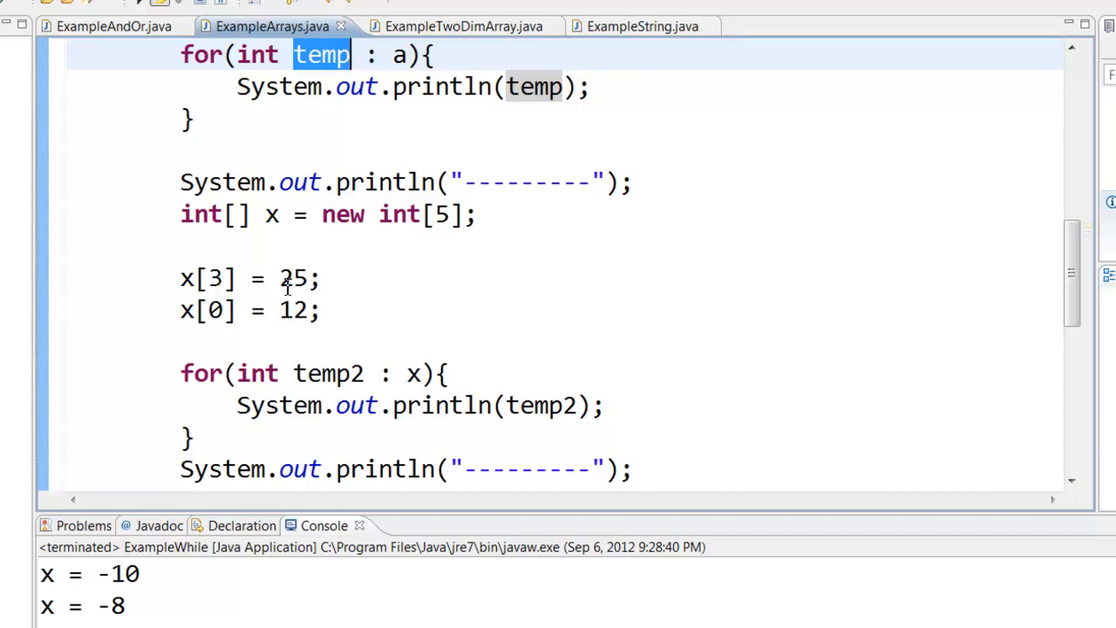
scroll(down, 3)
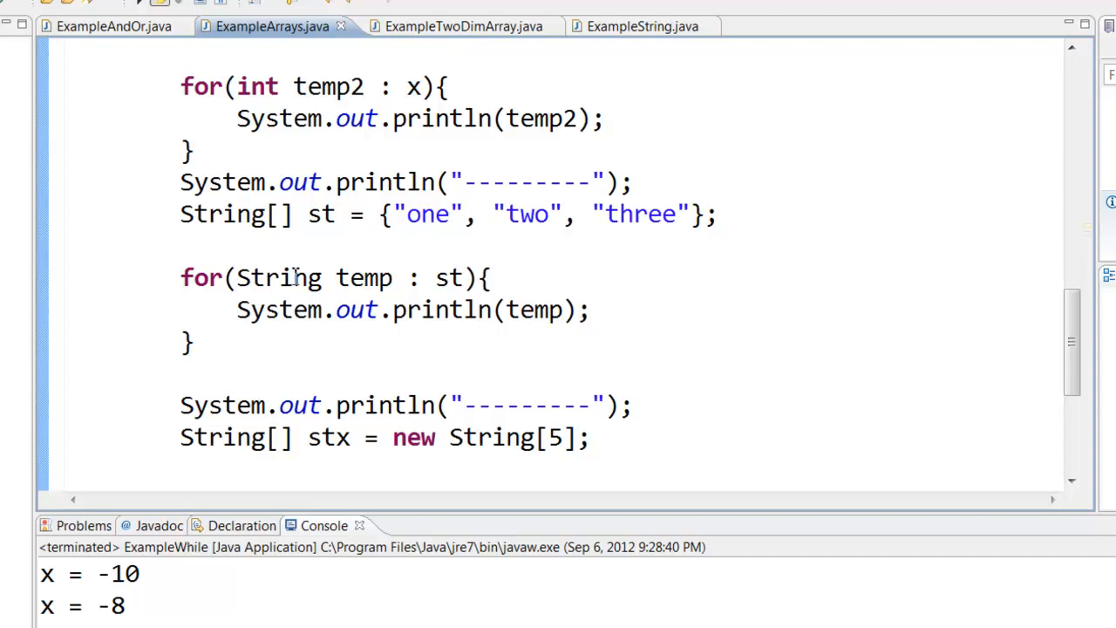
double_click(279, 277)
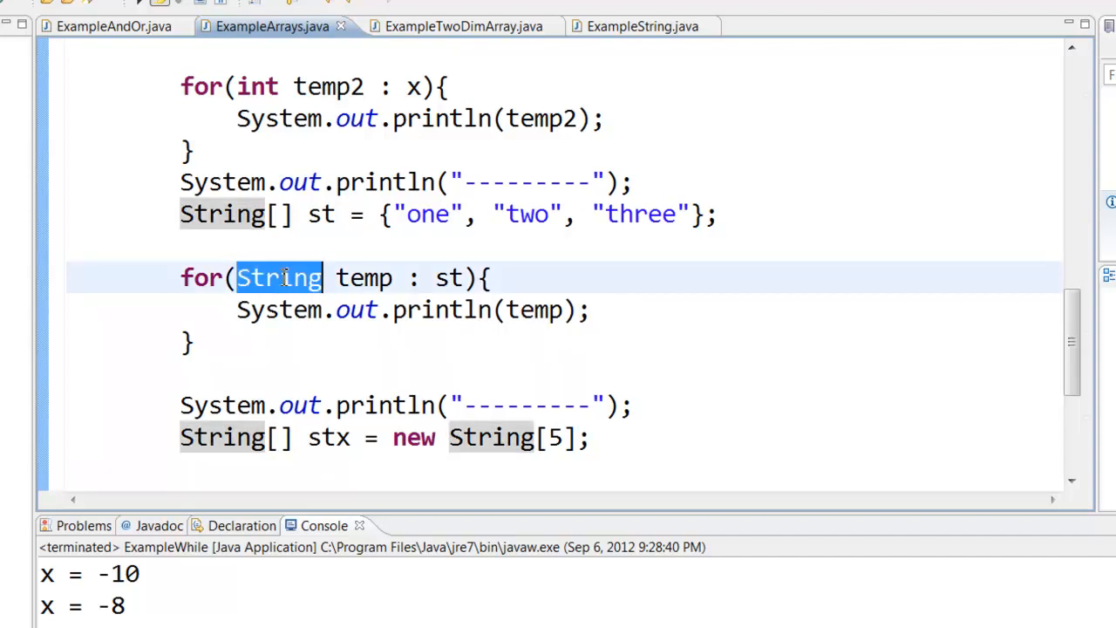
mouse_move(279, 278)
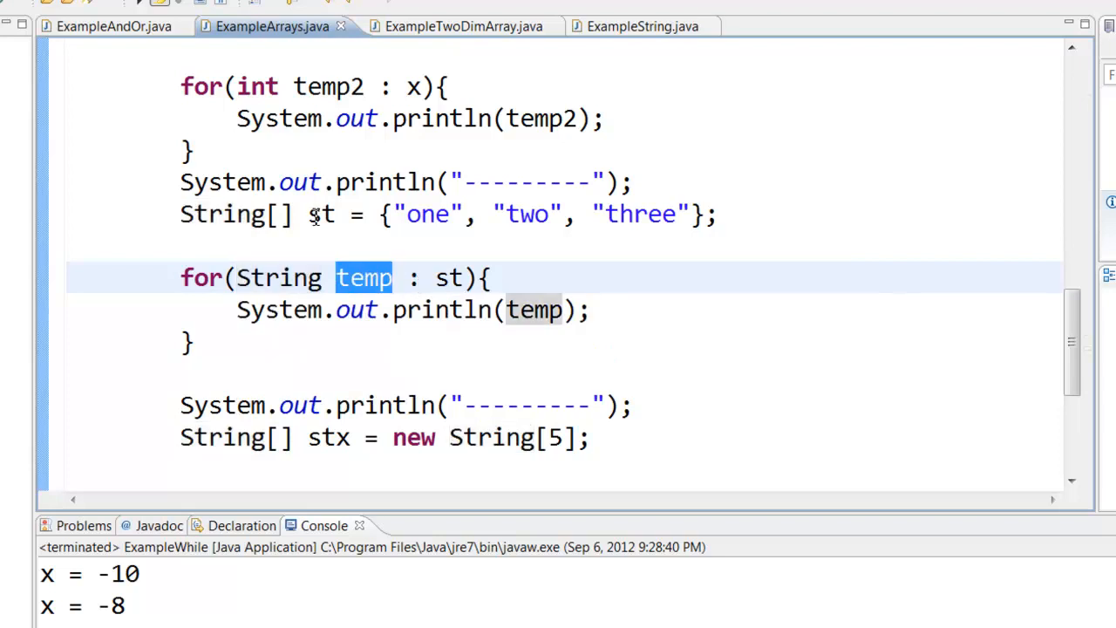
click(520, 311)
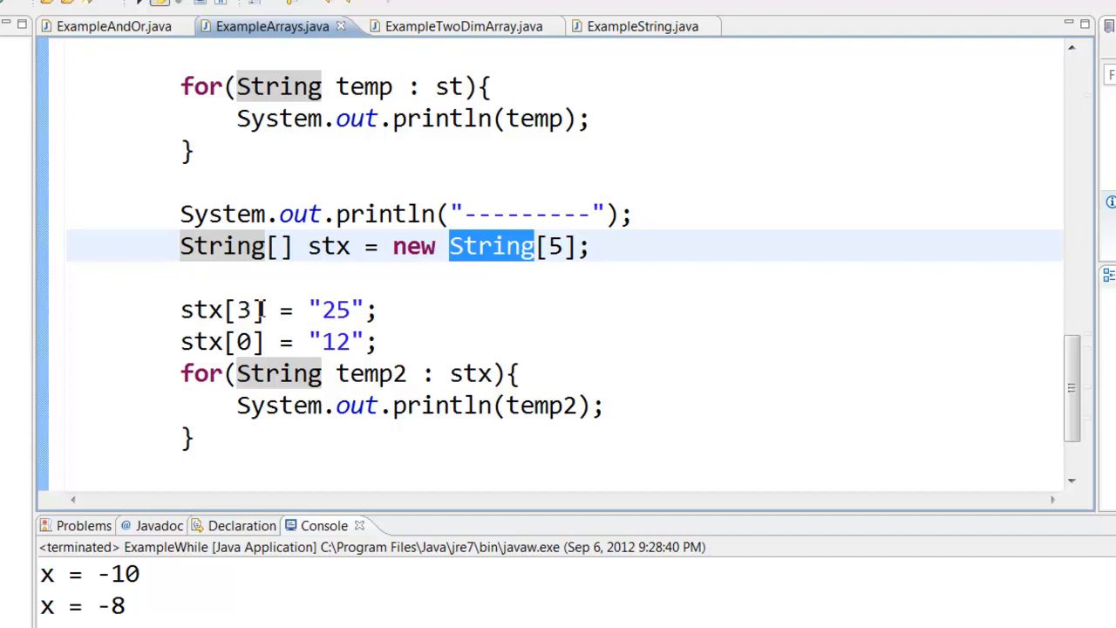
mouse_move(464, 333)
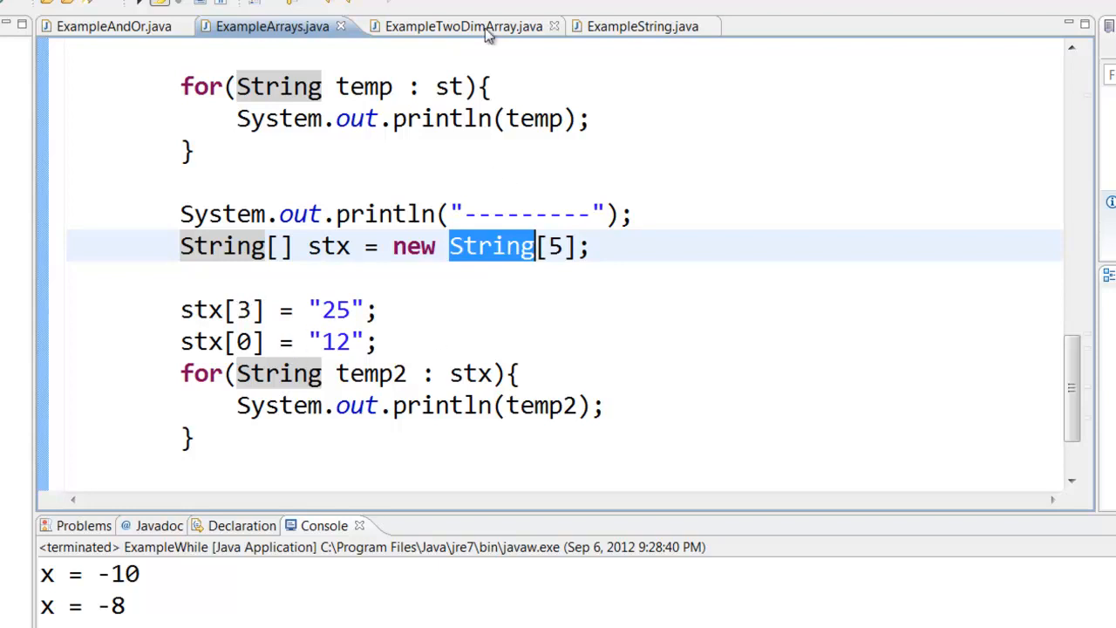
- Show ExampleTwoDimArray.java's 4-by-3 TwoDim array, its nested filling loops and row-by-row printing
click(454, 26)
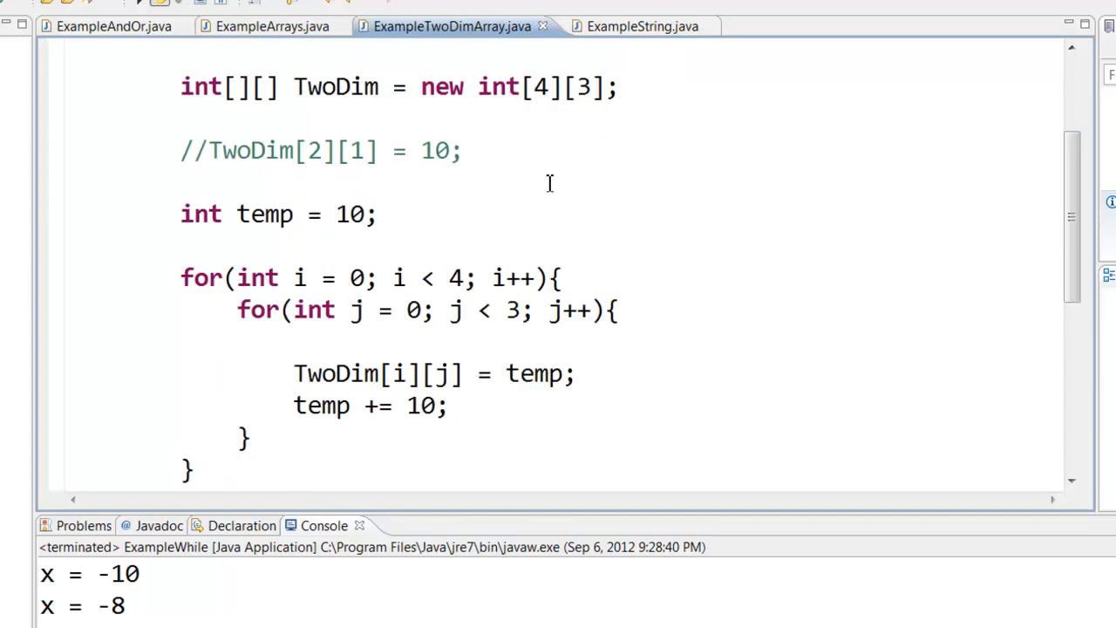
click(537, 88)
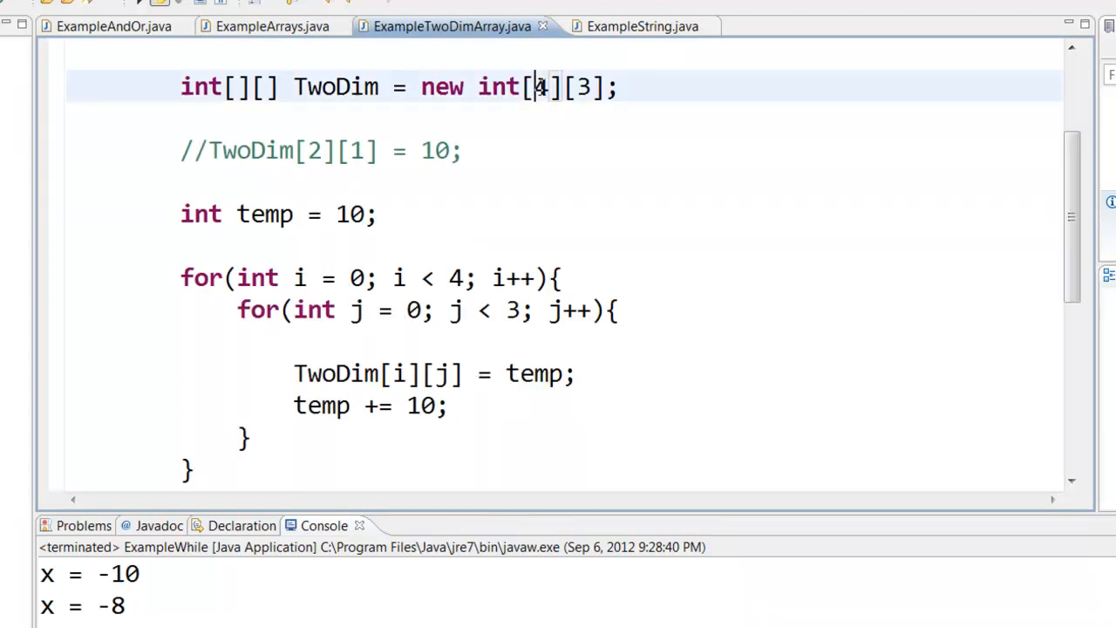
double_click(589, 87)
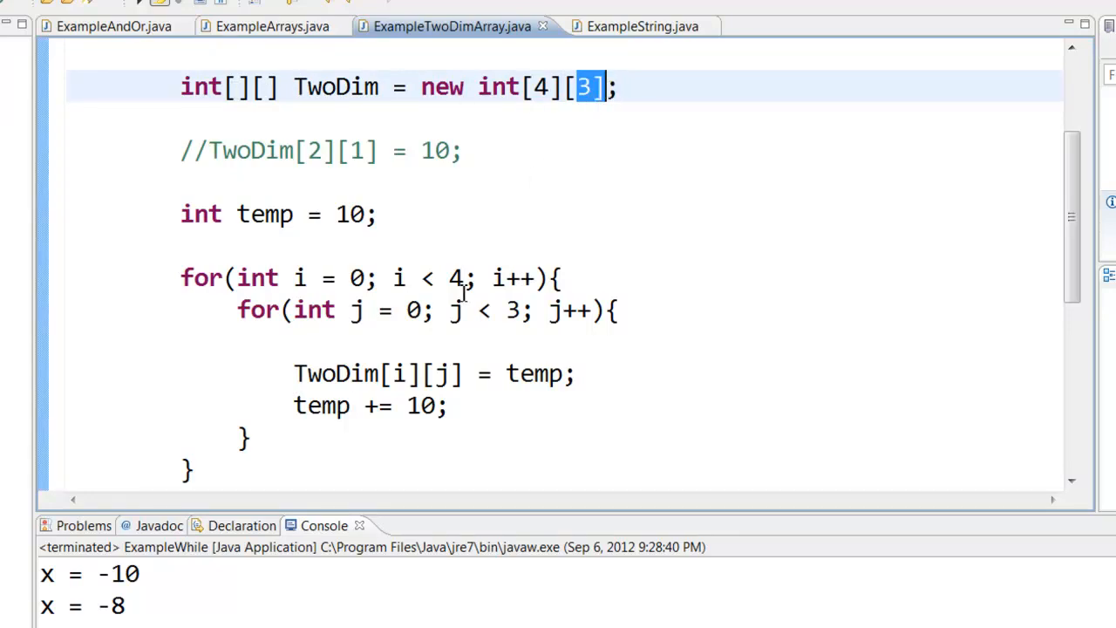
scroll(down, 3)
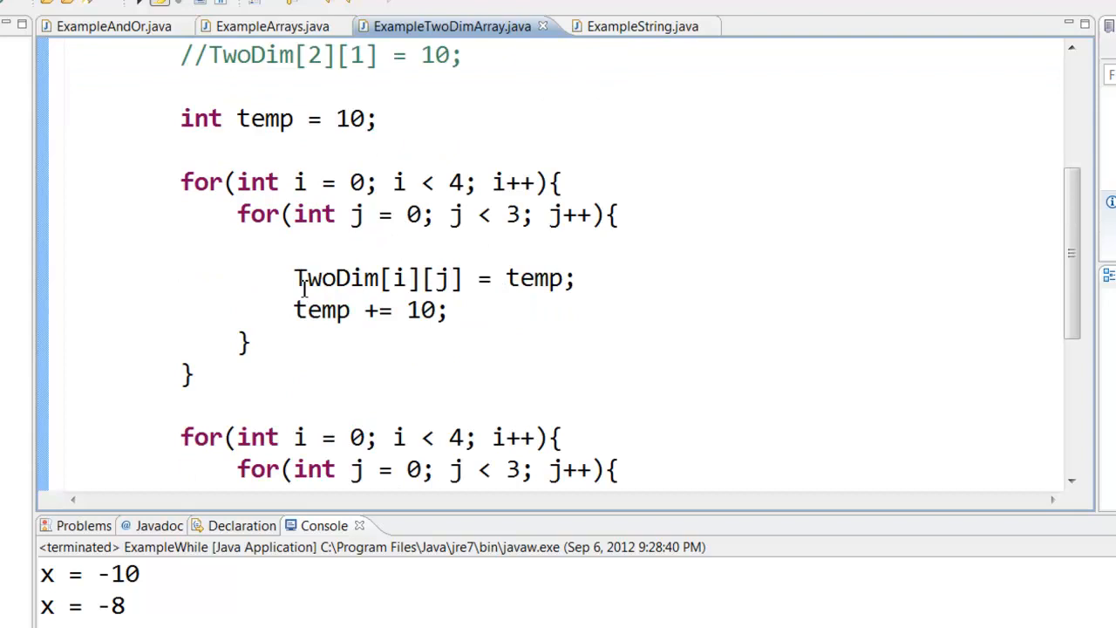
double_click(334, 277)
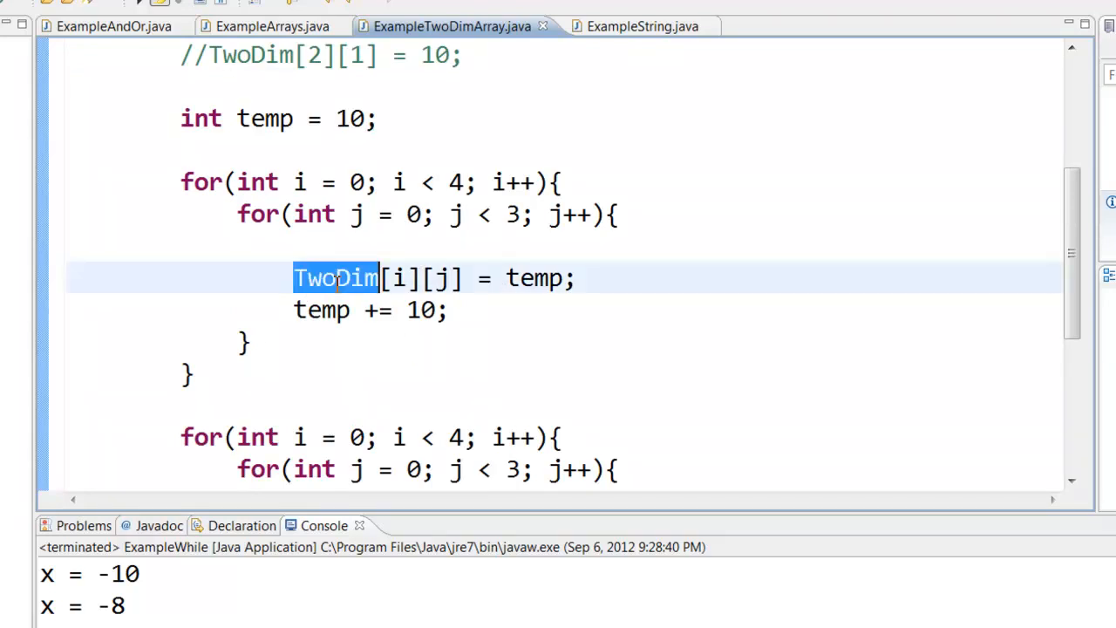
mouse_move(519, 290)
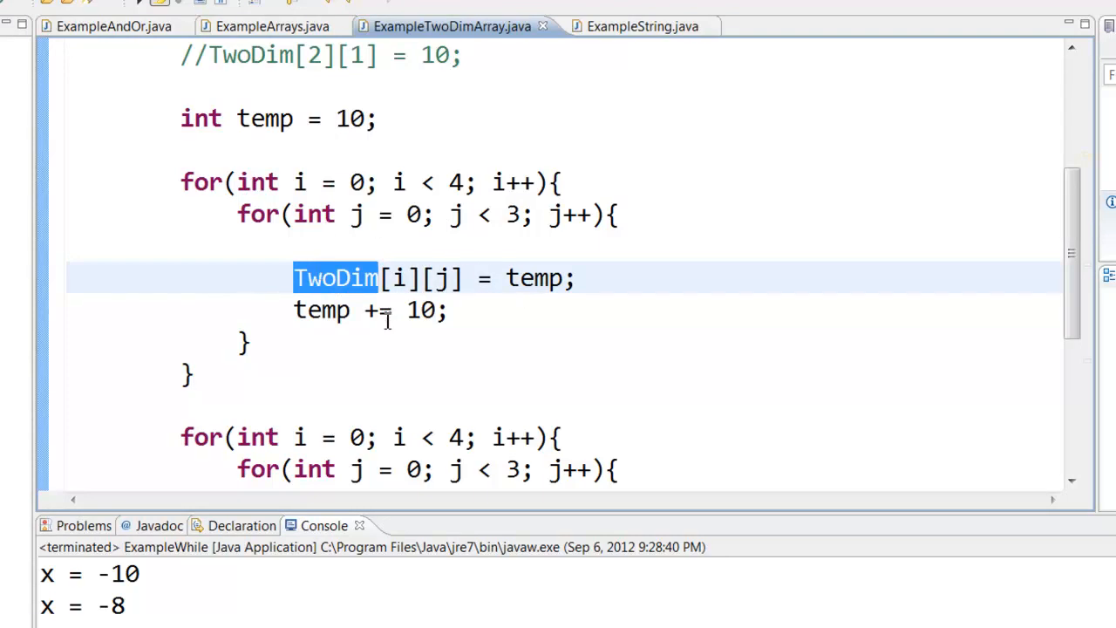
scroll(down, 3)
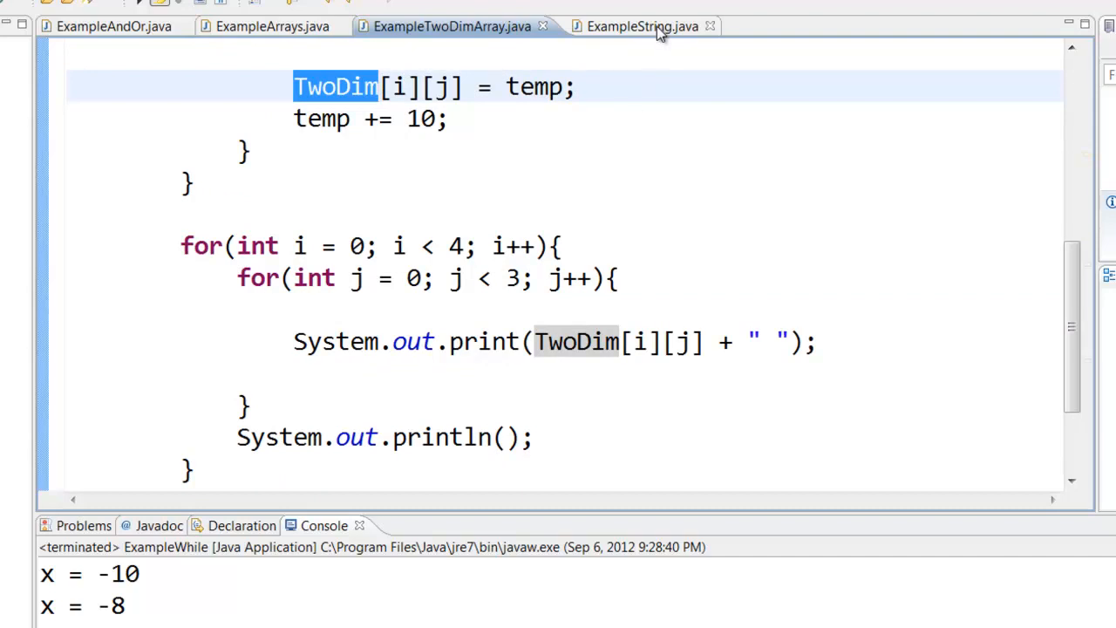
- Show ExampleString.java's "James Dean" string methods and the parseInt/parseDouble wrapper conversions
click(631, 26)
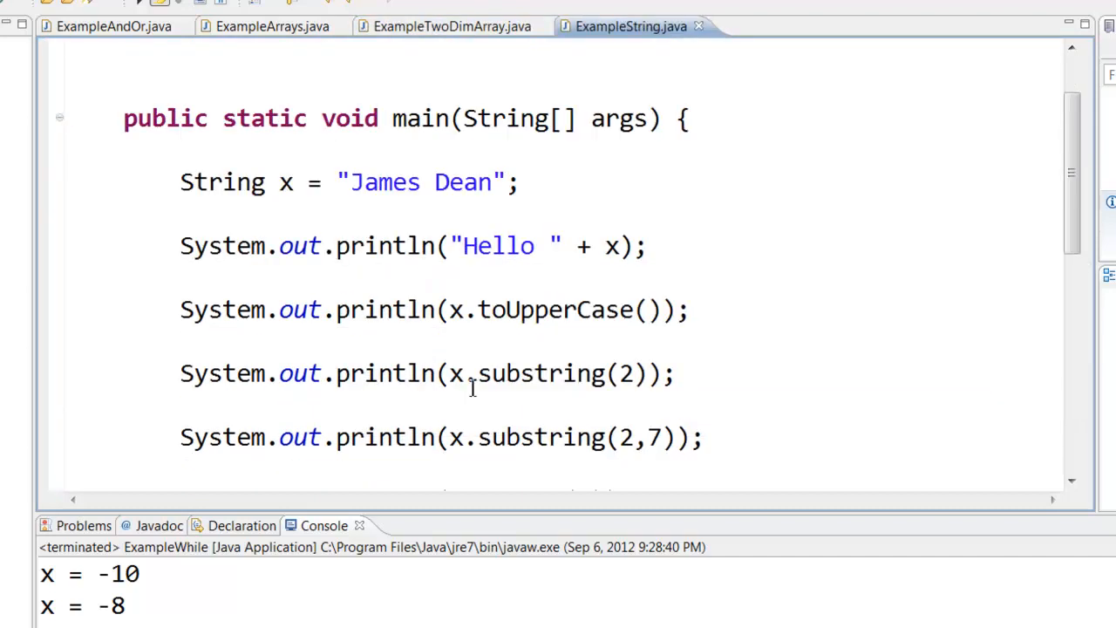
scroll(down, 3)
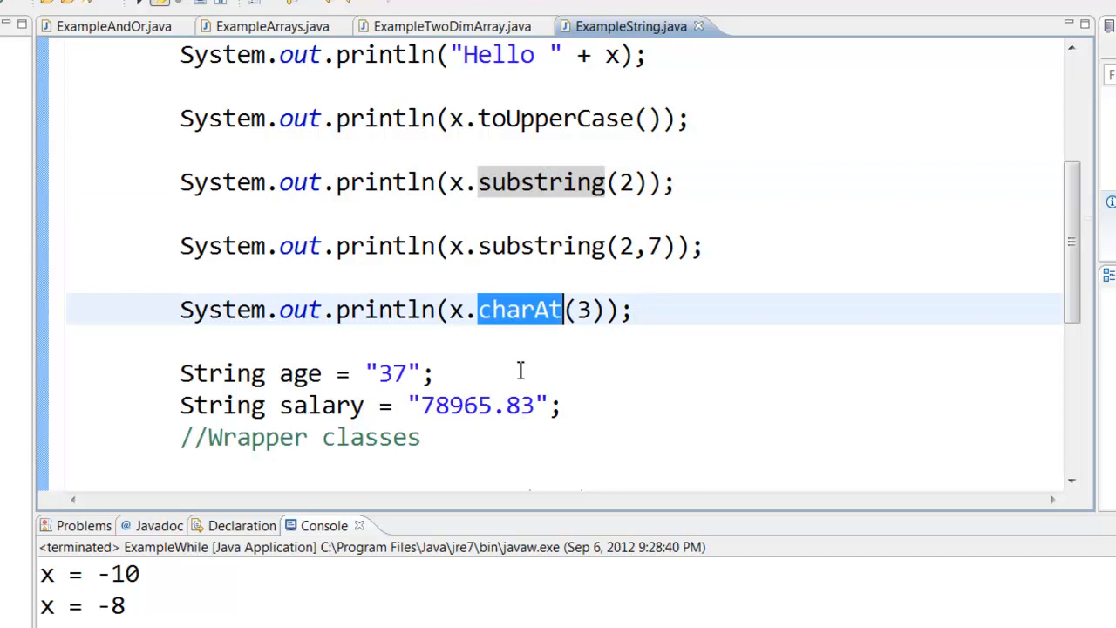
scroll(down, 3)
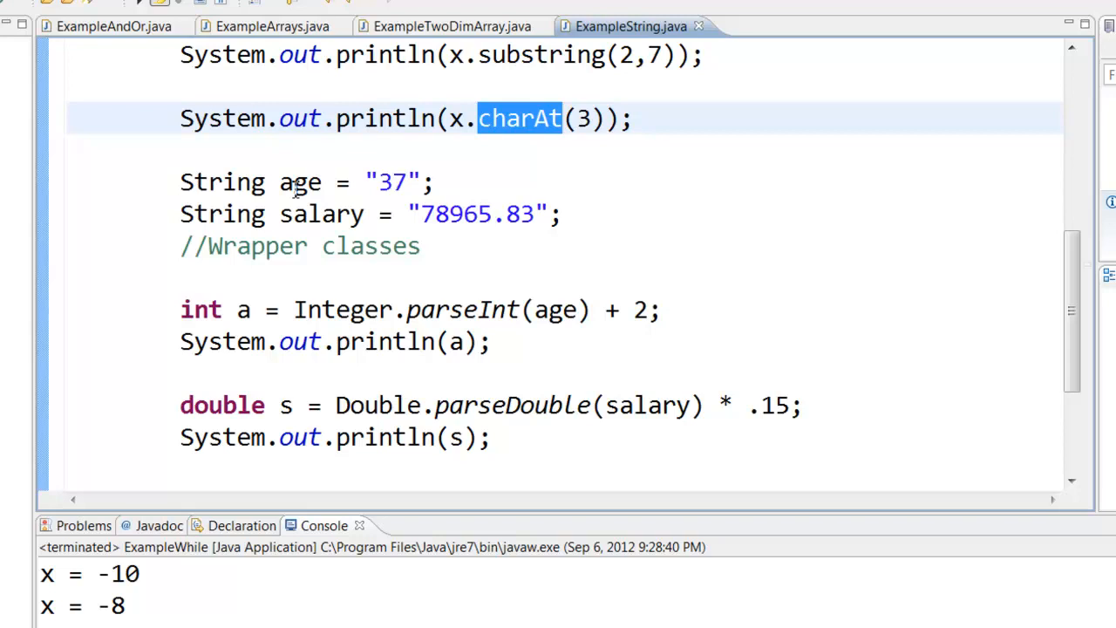
mouse_move(300, 181)
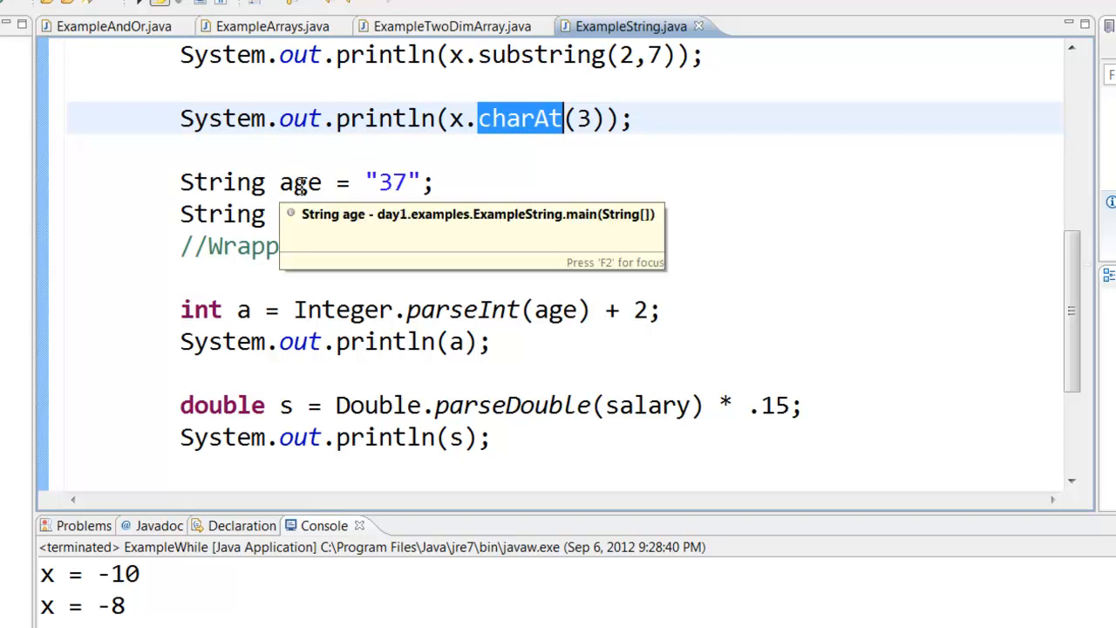